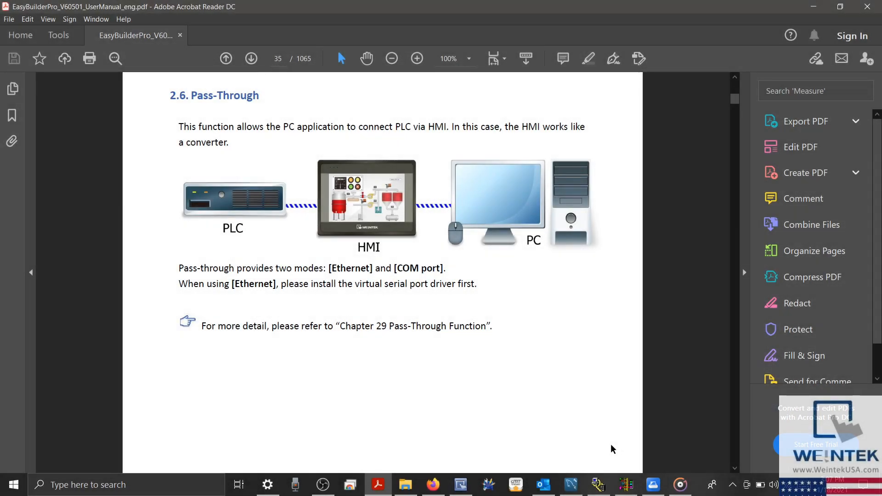
pyautogui.moveTo(602, 442)
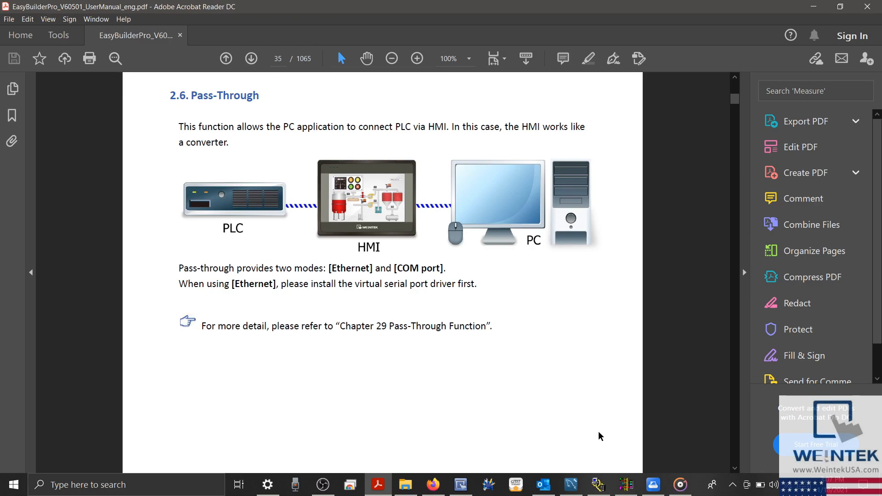
pyautogui.moveTo(595, 436)
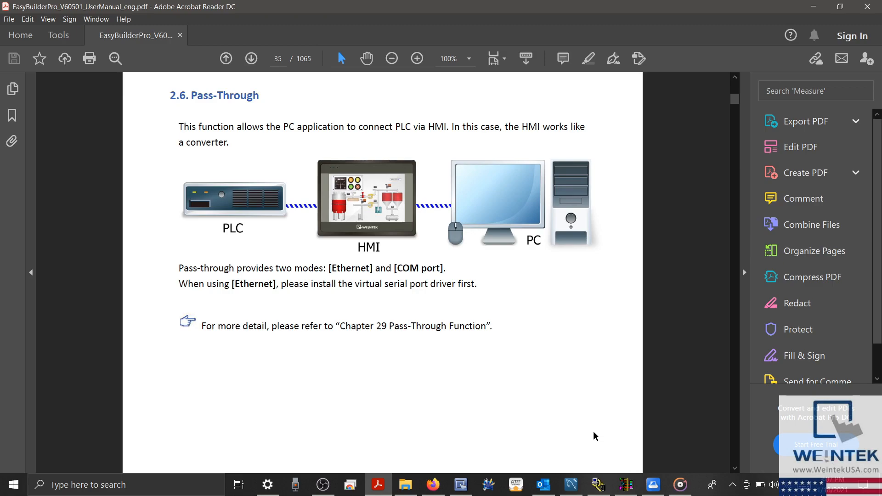
pyautogui.moveTo(453, 254)
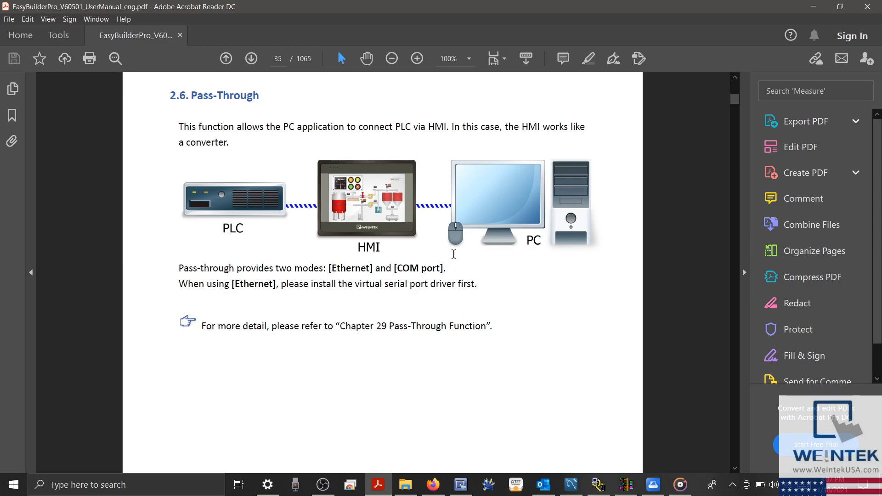
pyautogui.moveTo(440, 247)
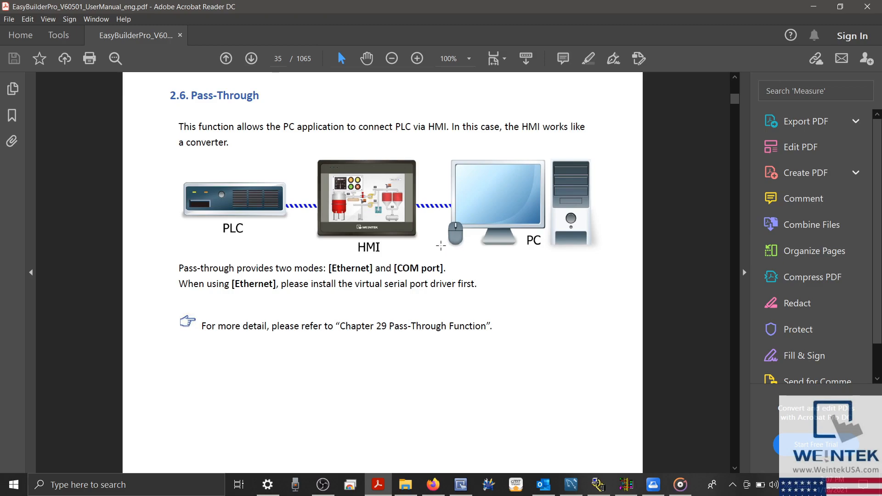
pyautogui.moveTo(416, 244)
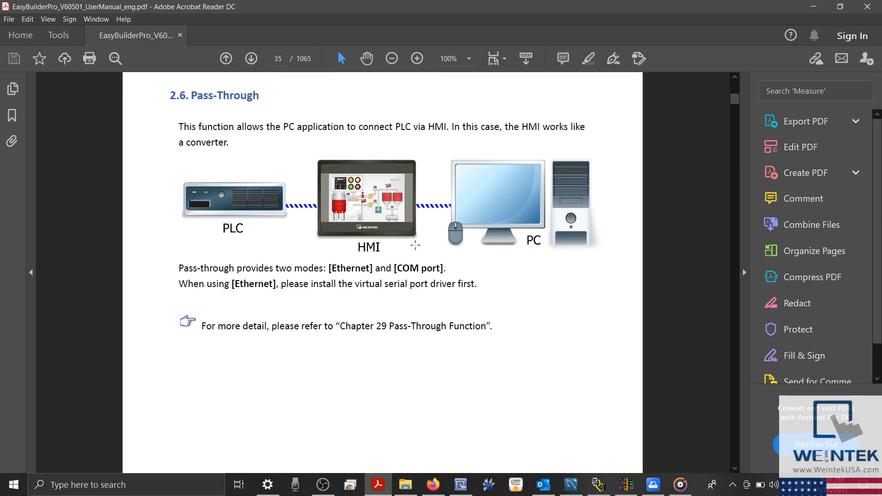
pyautogui.moveTo(385, 257)
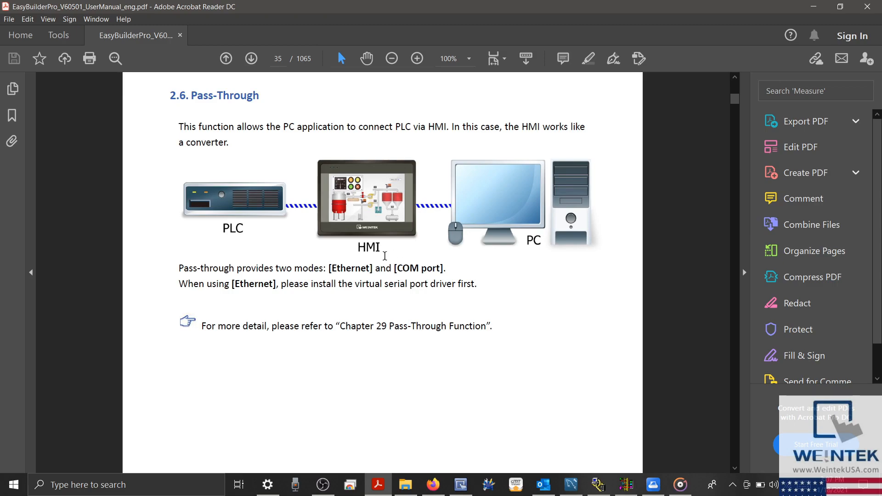
pyautogui.moveTo(267, 232)
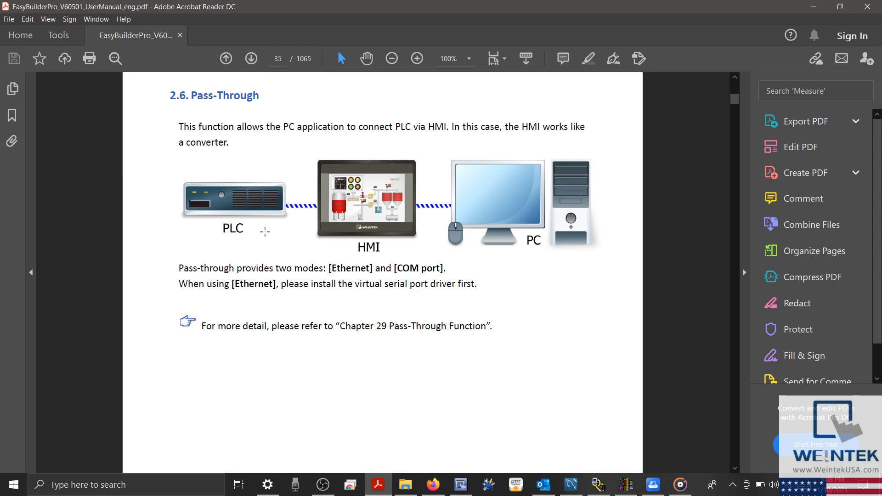
pyautogui.moveTo(251, 412)
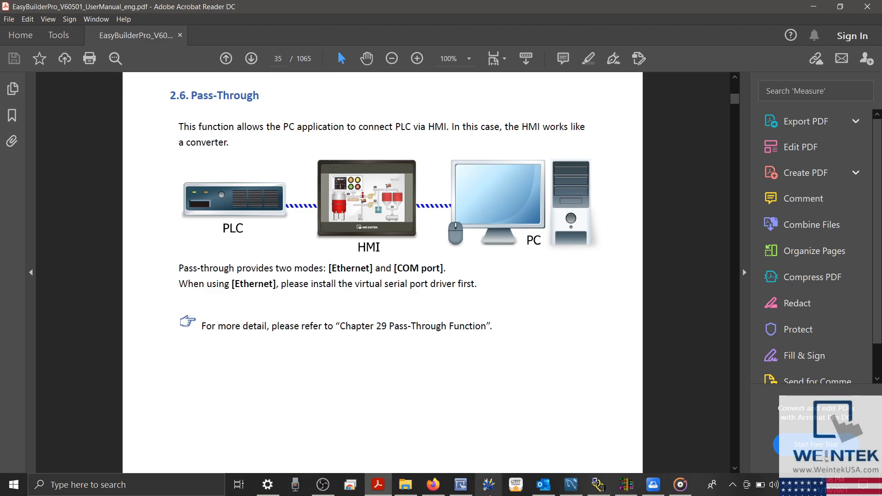
pyautogui.moveTo(487, 484)
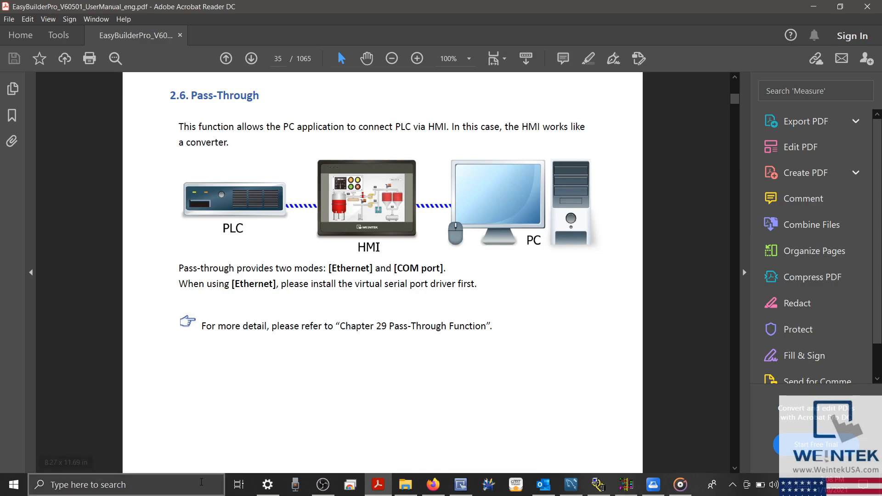
# - Launch Utility Manager from Windows search and choose cMT X Series as the HMI model
pyautogui.write('utility manager')
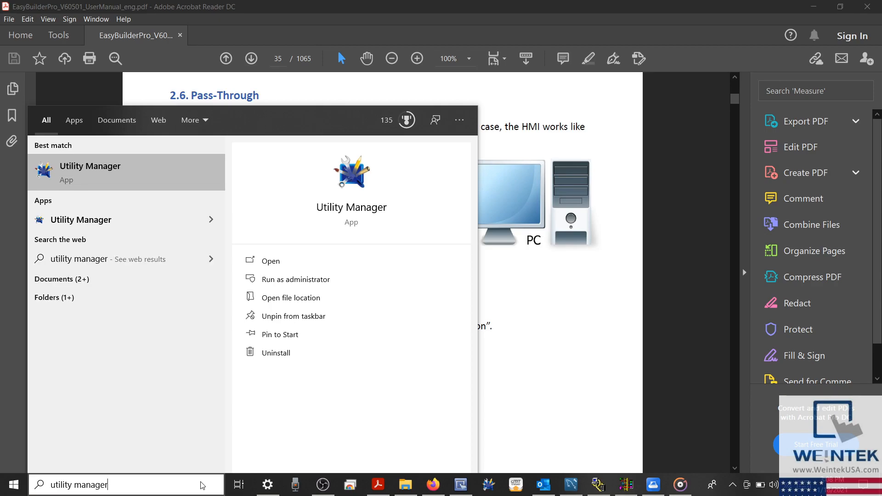
pyautogui.moveTo(298, 260)
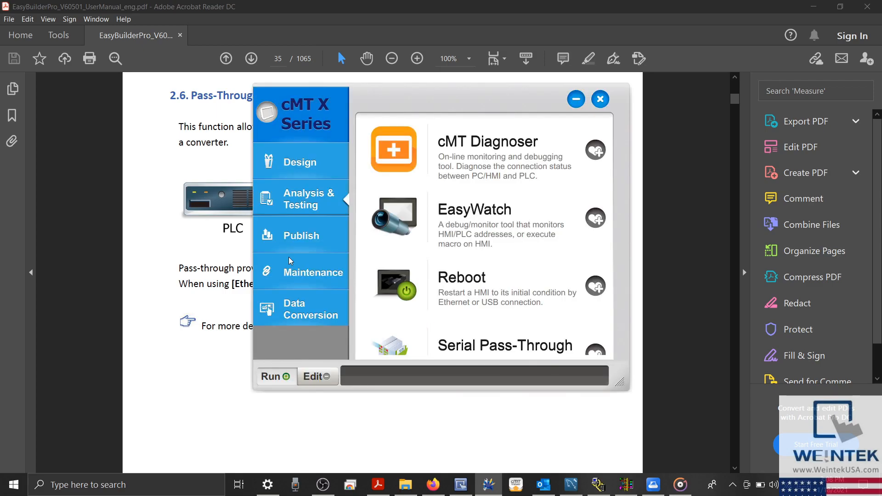
pyautogui.moveTo(298, 135)
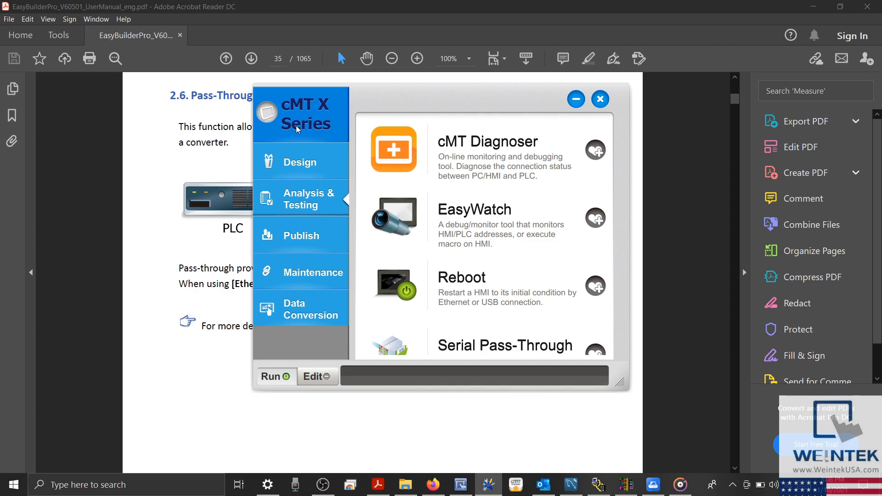
pyautogui.moveTo(307, 138)
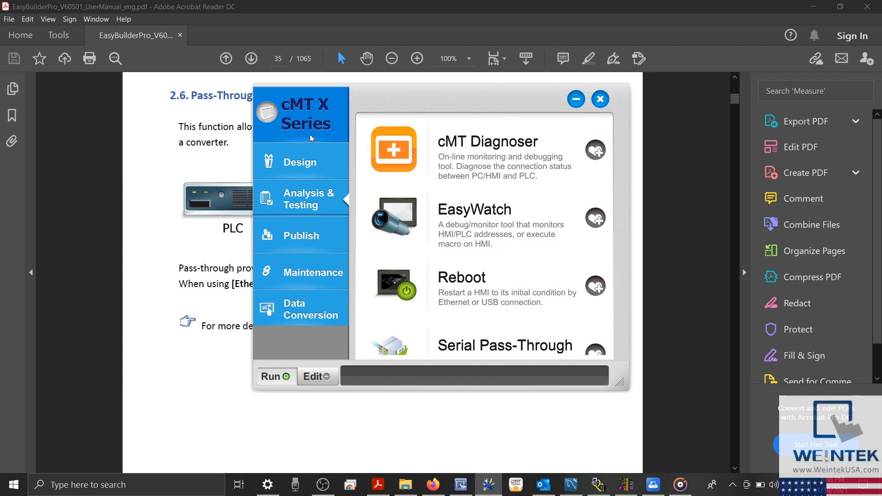
pyautogui.click(301, 114)
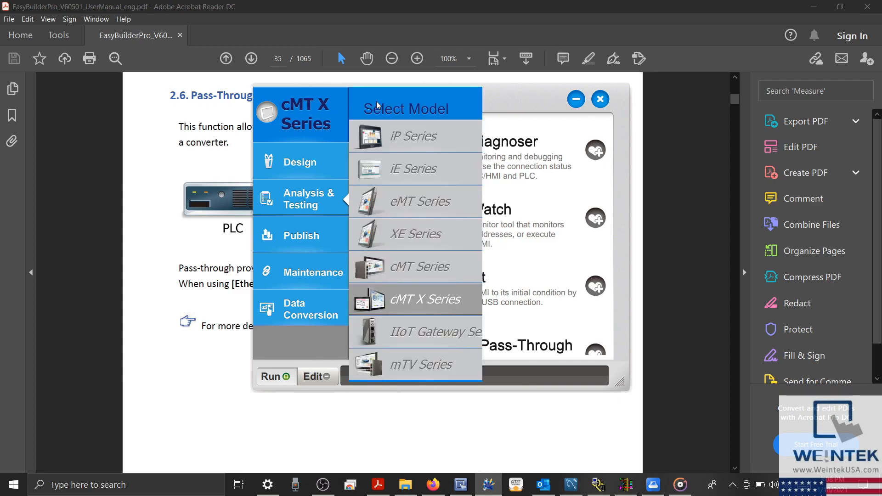
pyautogui.moveTo(387, 220)
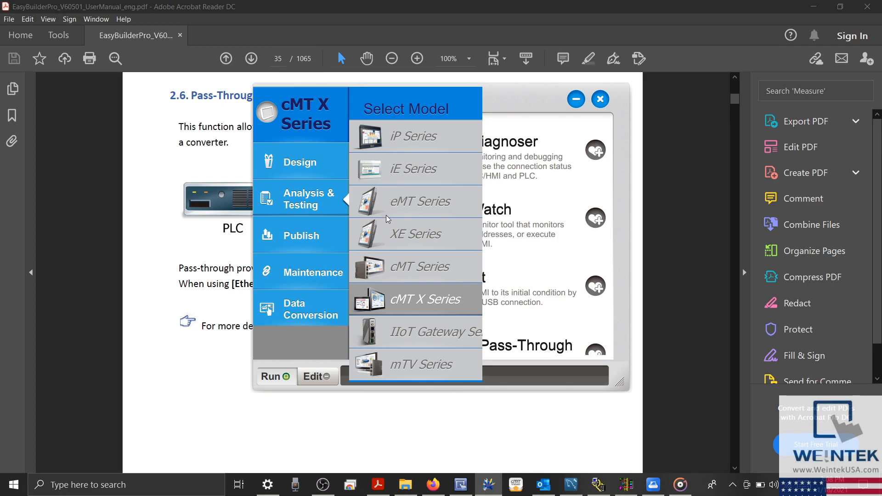
pyautogui.moveTo(405, 313)
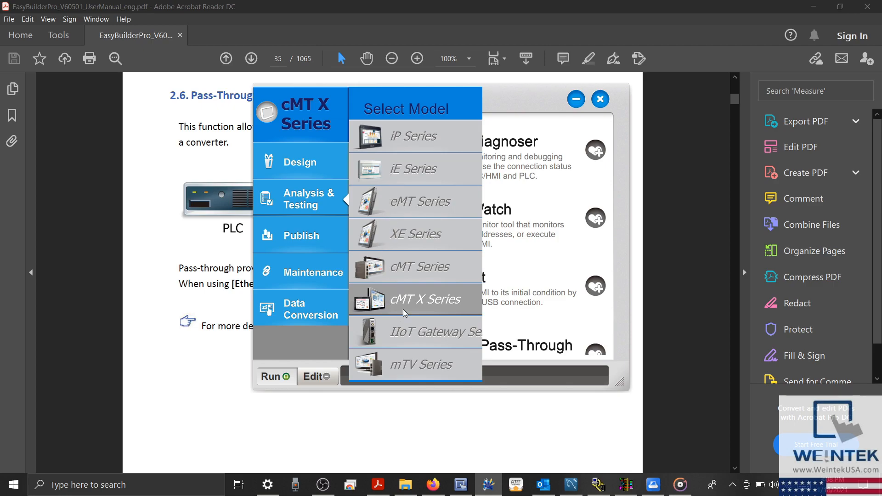
pyautogui.click(426, 299)
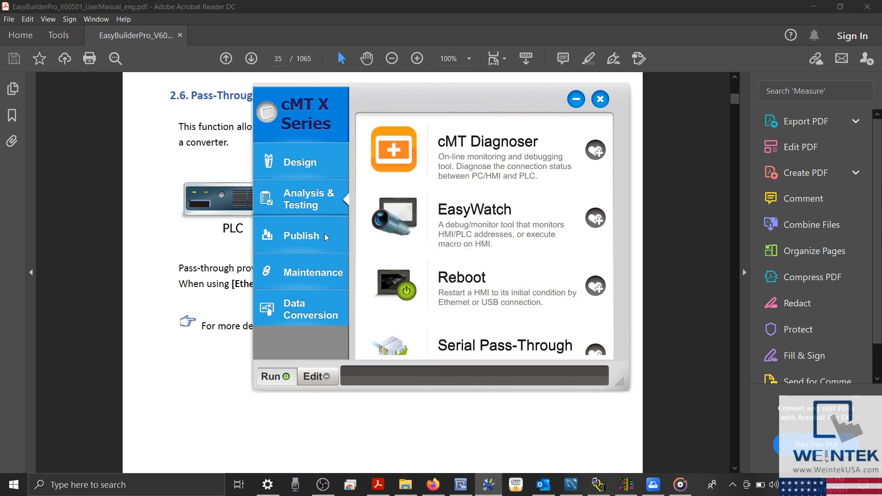
pyautogui.moveTo(318, 201)
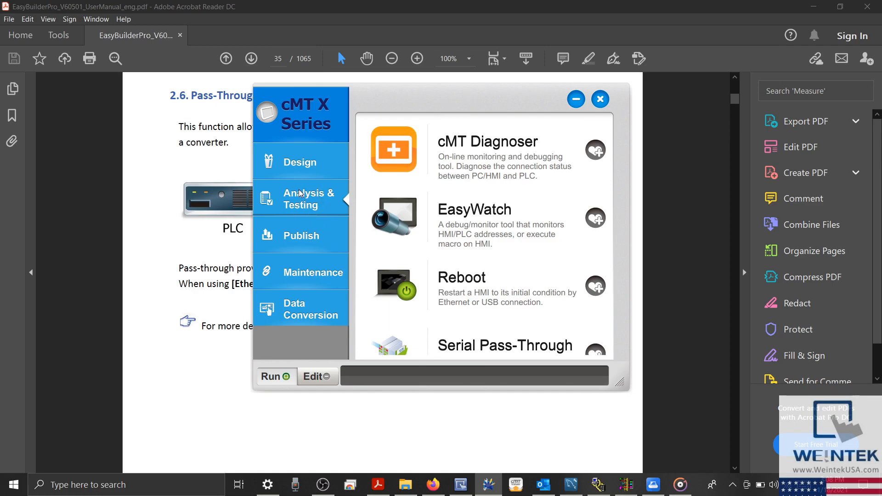
# - Scroll the Analysis & Testing list to reach the Ethernet Pass-Through tool
pyautogui.scroll(-3)
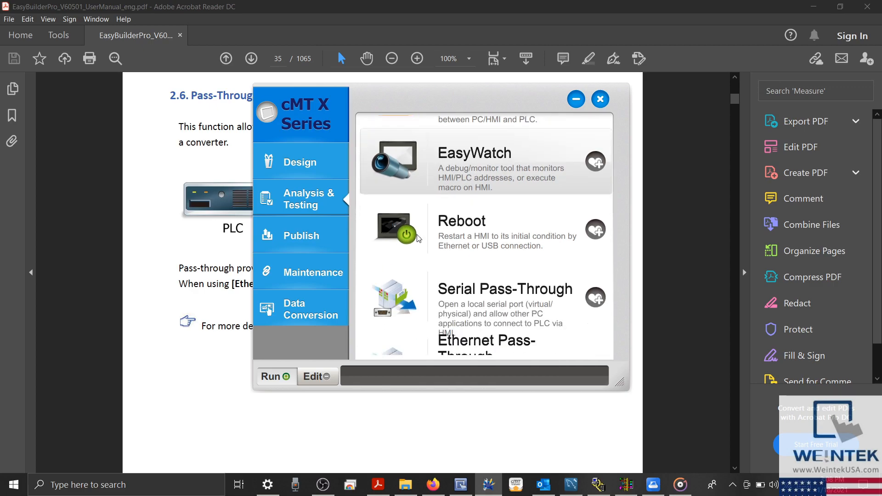
pyautogui.scroll(-3)
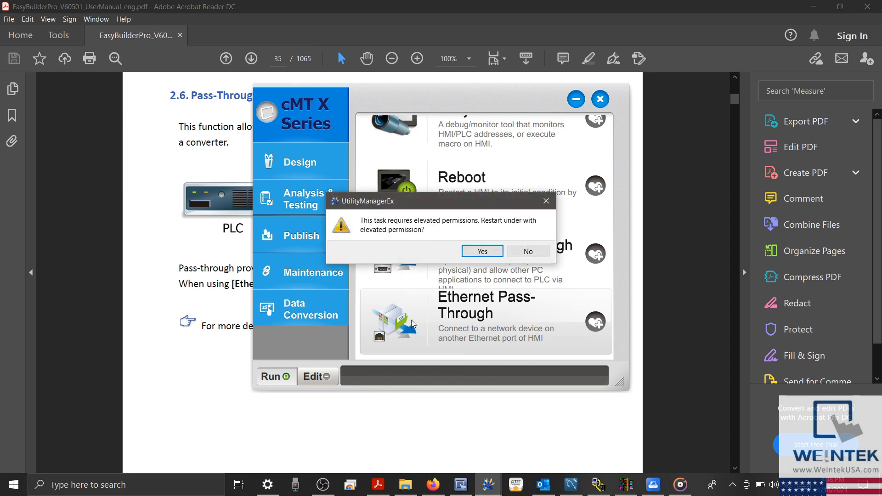
pyautogui.moveTo(419, 241)
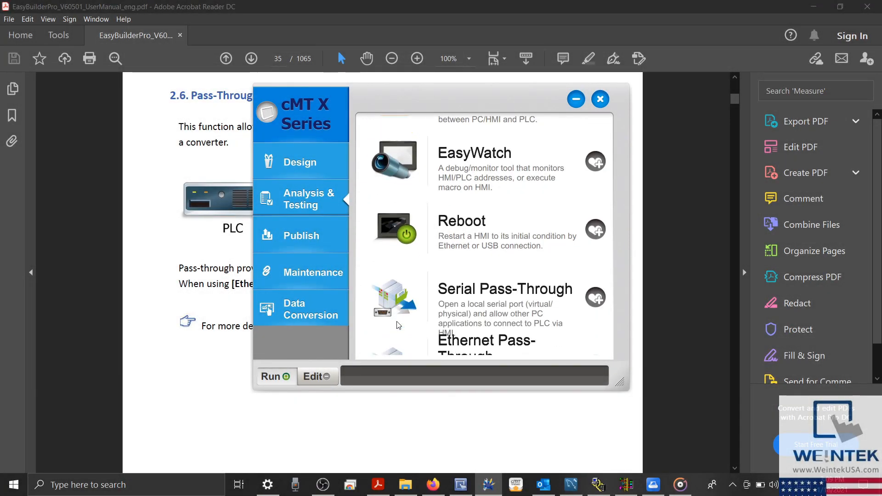
pyautogui.scroll(-3)
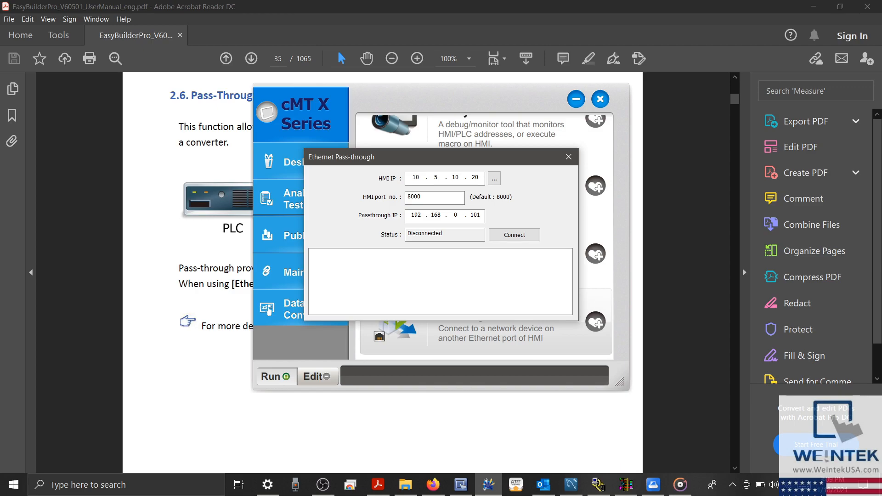
# - Confirm HMI port 8000 against the project's Model settings and connect the Ethernet pass-through to 10.5.10.20
pyautogui.click(435, 197)
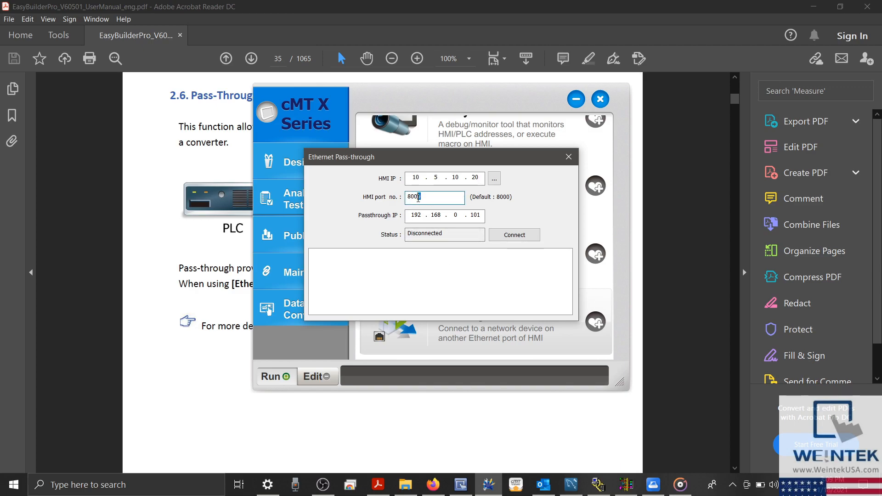
pyautogui.tripleClick(435, 196)
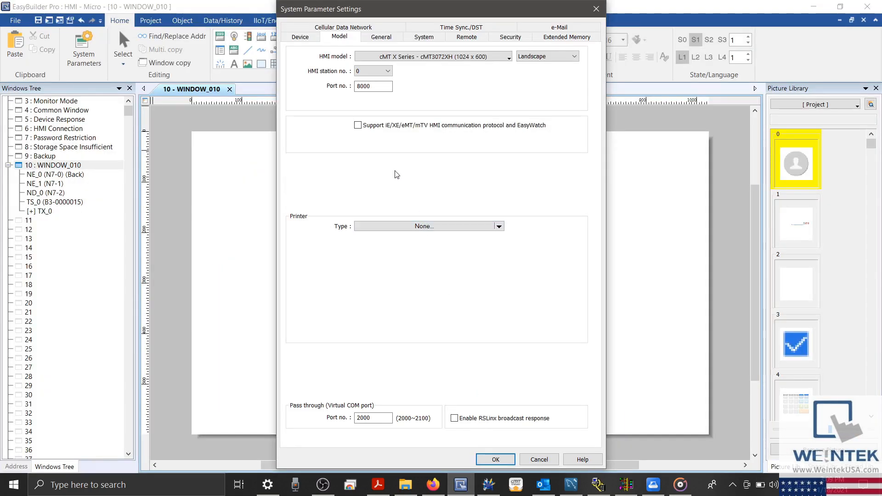
pyautogui.moveTo(337, 67)
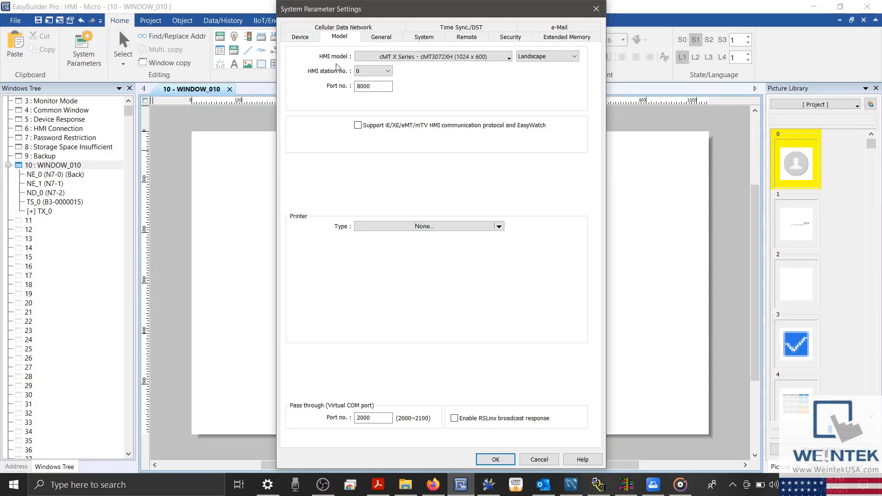
pyautogui.tripleClick(373, 86)
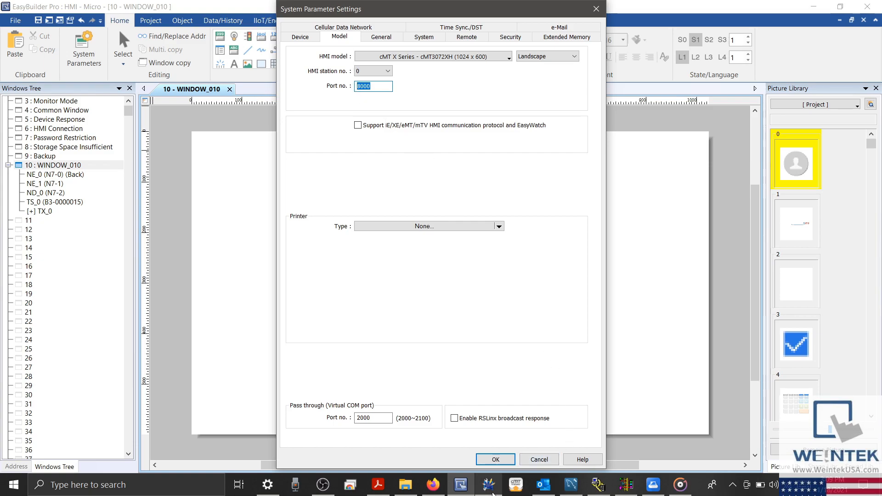
pyautogui.click(489, 484)
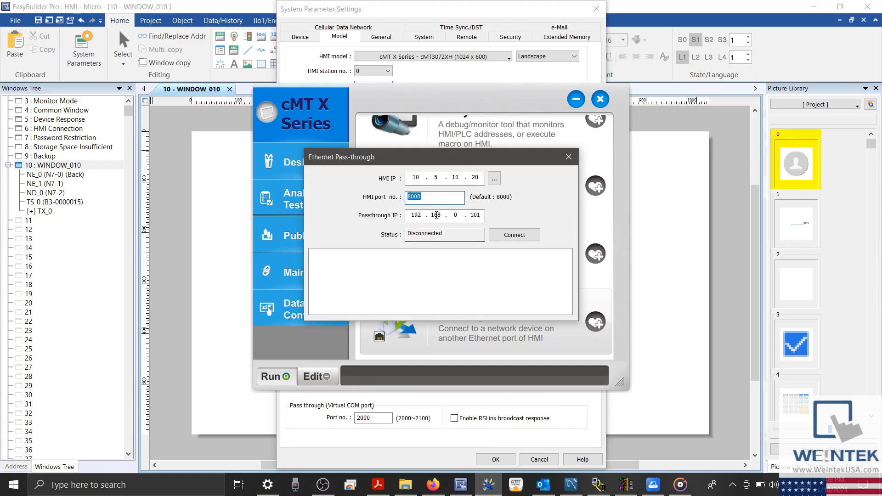
pyautogui.click(418, 215)
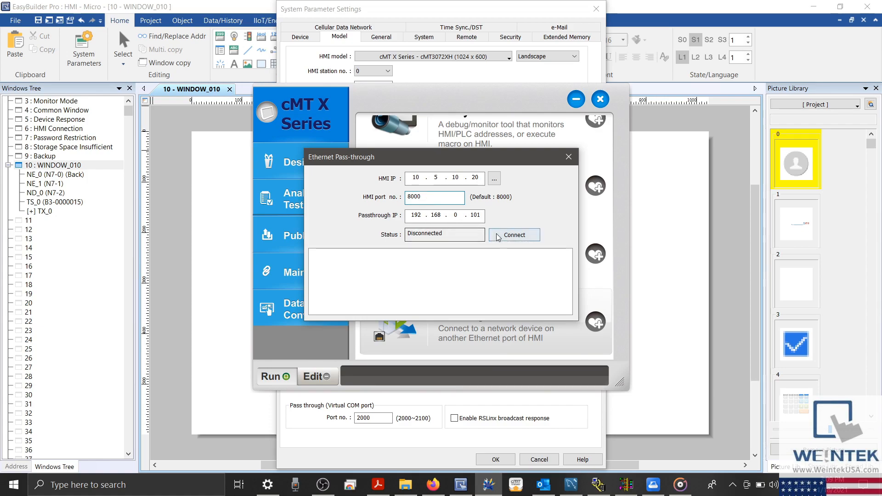
pyautogui.click(512, 235)
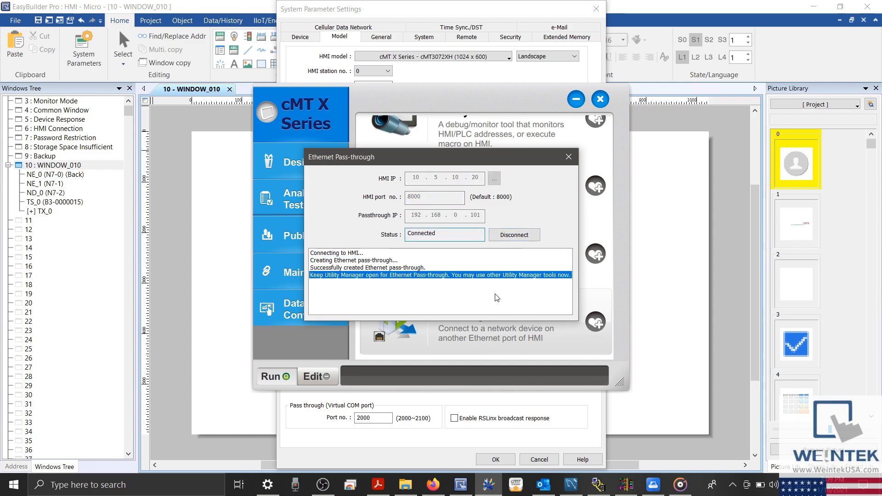
pyautogui.moveTo(524, 313)
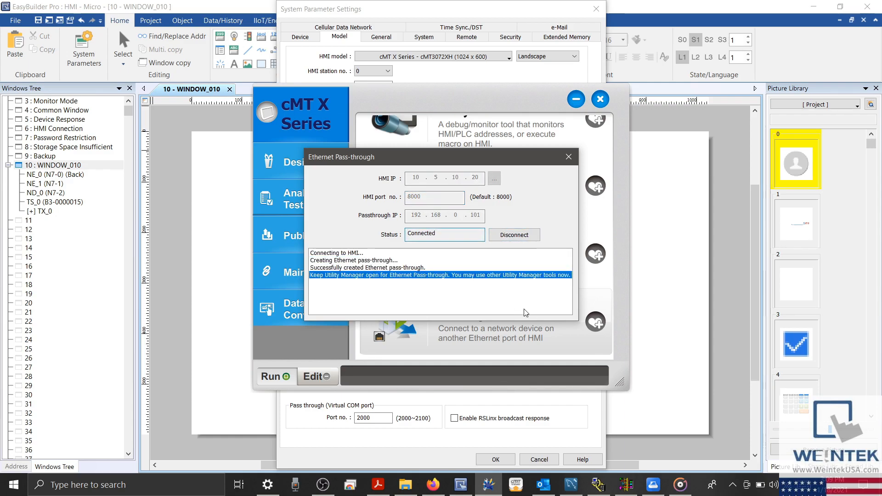
pyautogui.moveTo(585, 438)
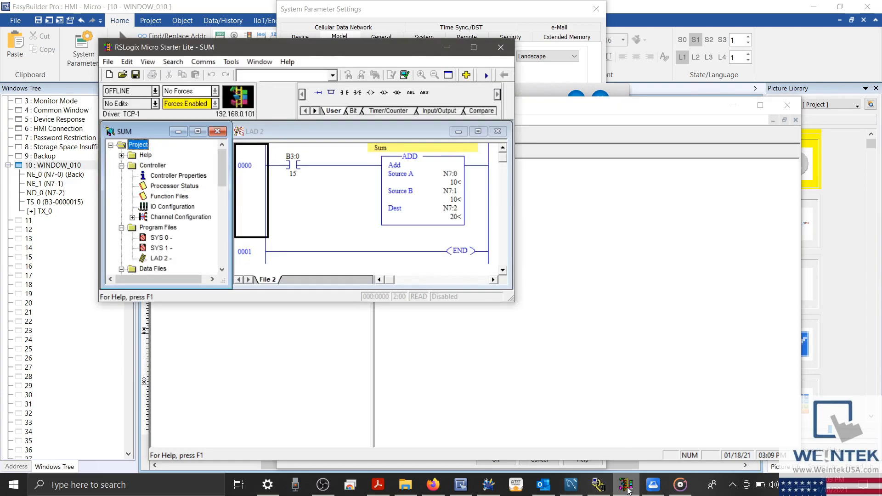
pyautogui.moveTo(202, 62)
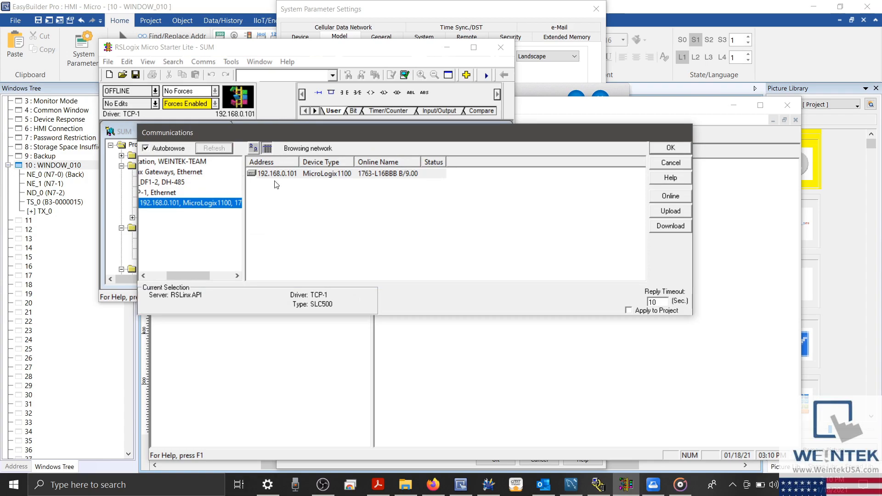
# - Pick the MicroLogix1100 controller at 192.168.0.101 in Who Active Go Online
pyautogui.click(326, 173)
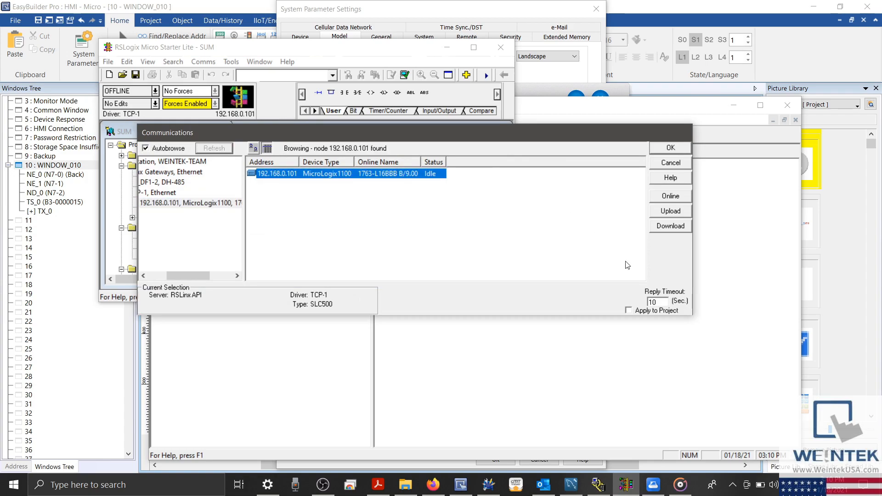
pyautogui.click(669, 147)
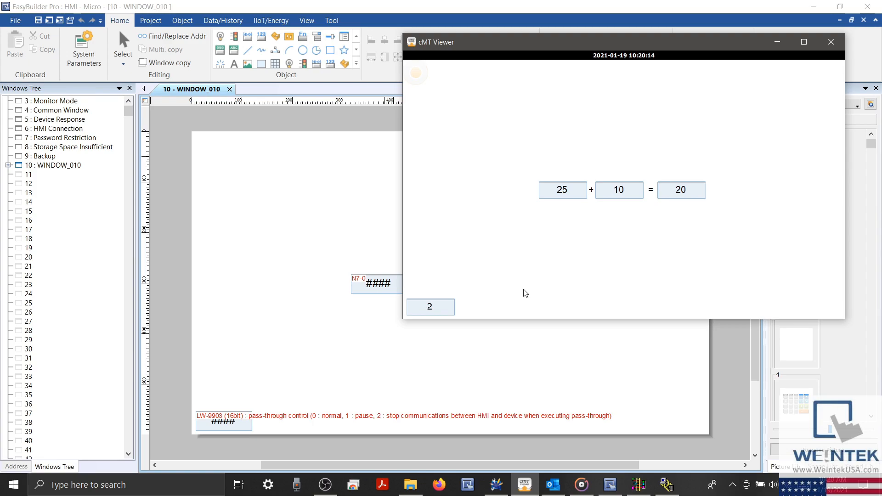
pyautogui.moveTo(465, 375)
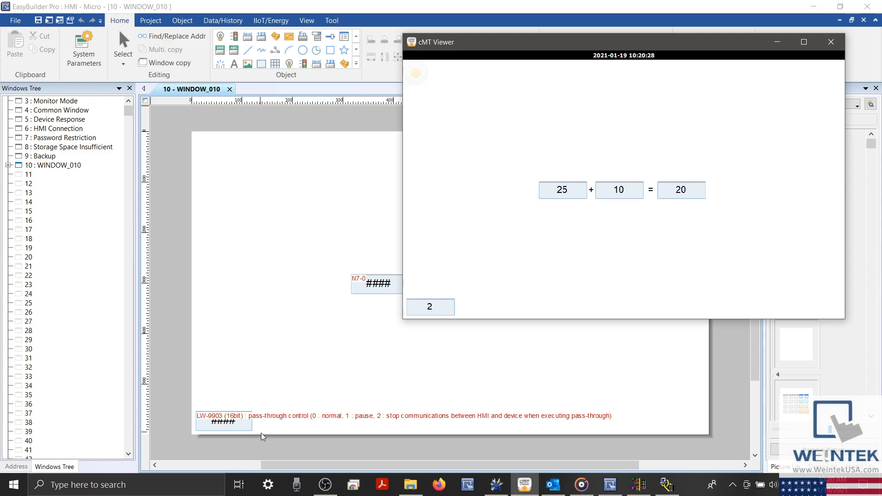
# - Switch between cMT Viewer and the project, read LW-9903 = 2 in the Diagnoser, and close it
pyautogui.click(830, 41)
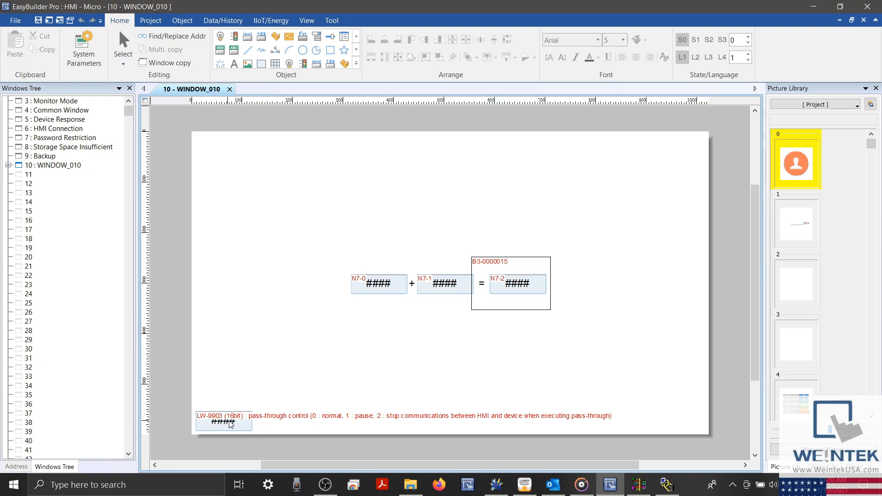
pyautogui.moveTo(538, 479)
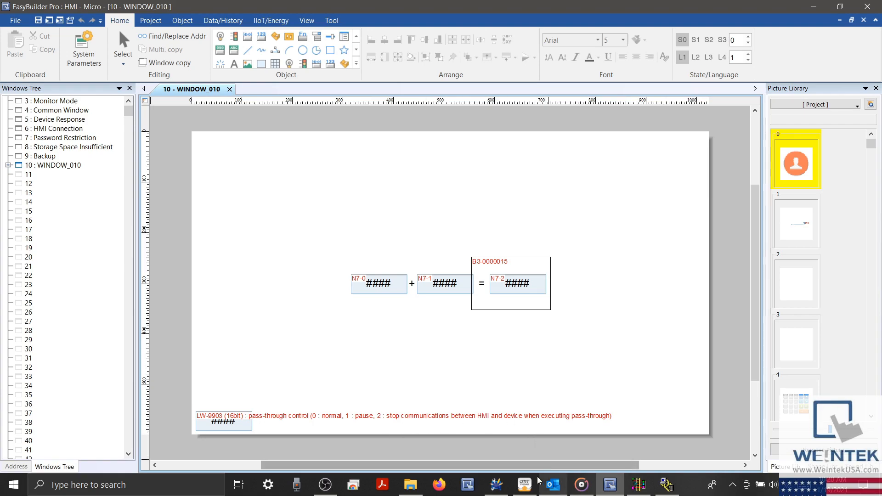
pyautogui.click(523, 484)
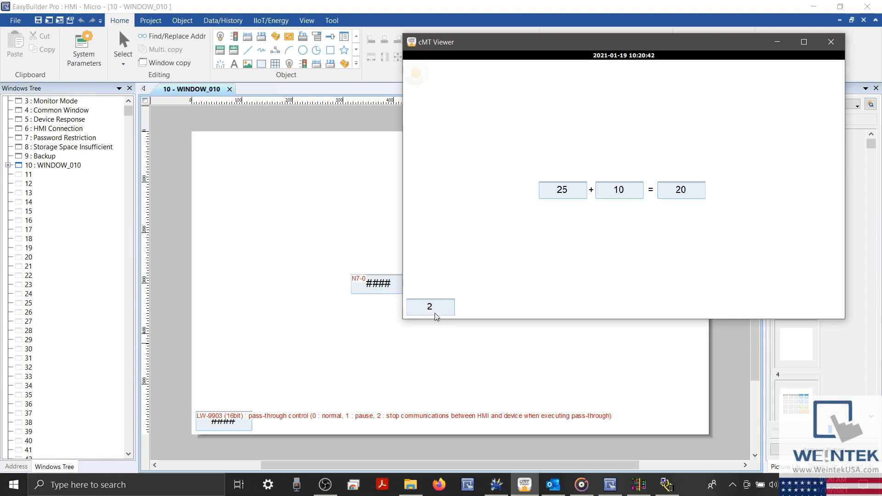
pyautogui.moveTo(365, 381)
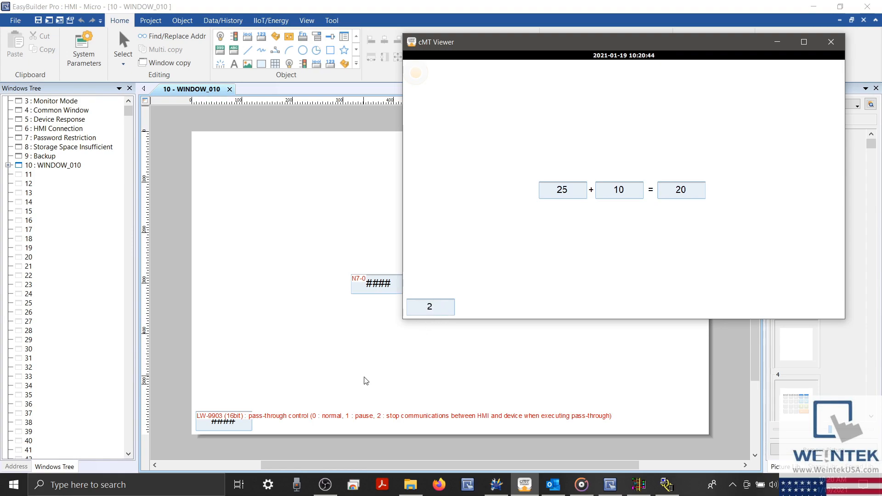
pyautogui.click(831, 41)
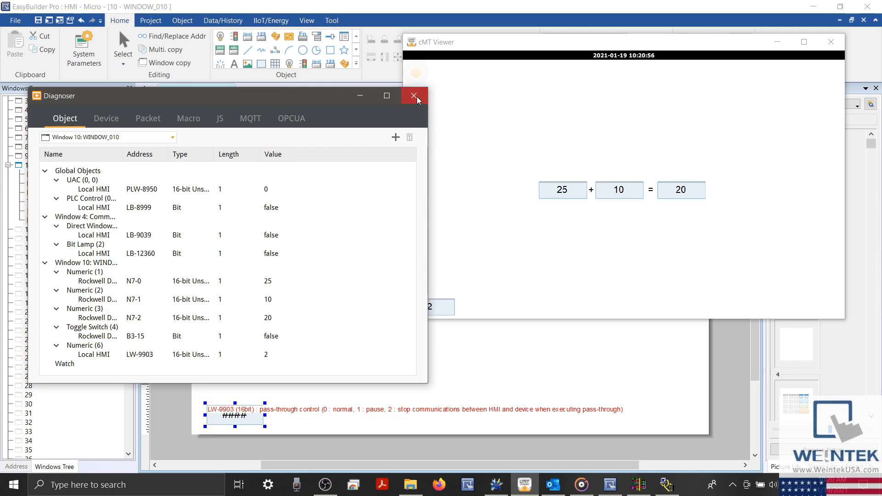
pyautogui.click(414, 94)
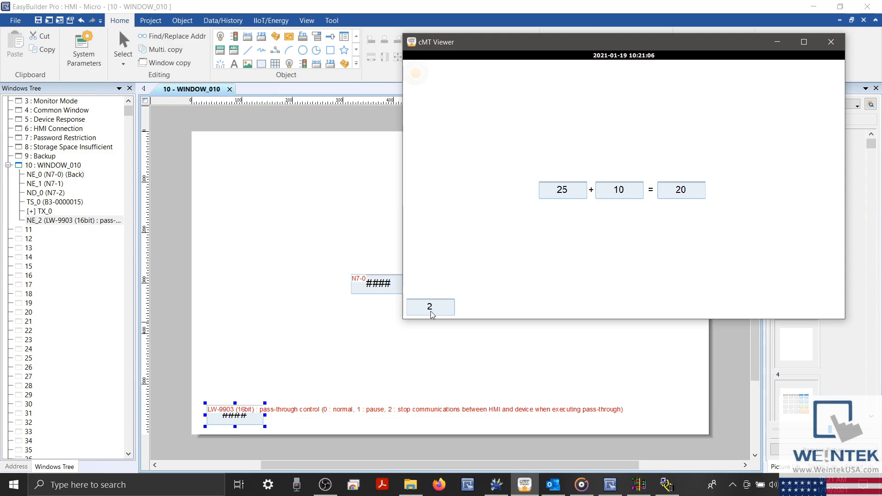
pyautogui.moveTo(437, 354)
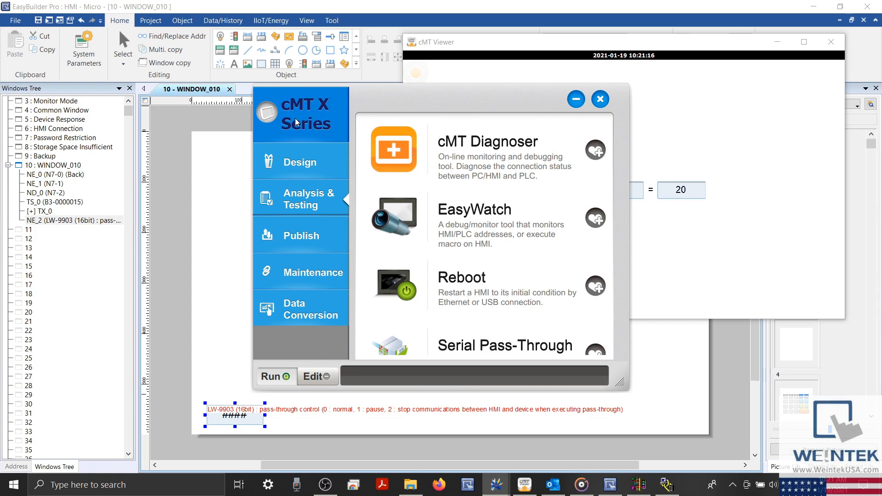
# - Choose cMT X Series and launch Serial Pass-Through from the Analysis & Testing list
pyautogui.click(298, 112)
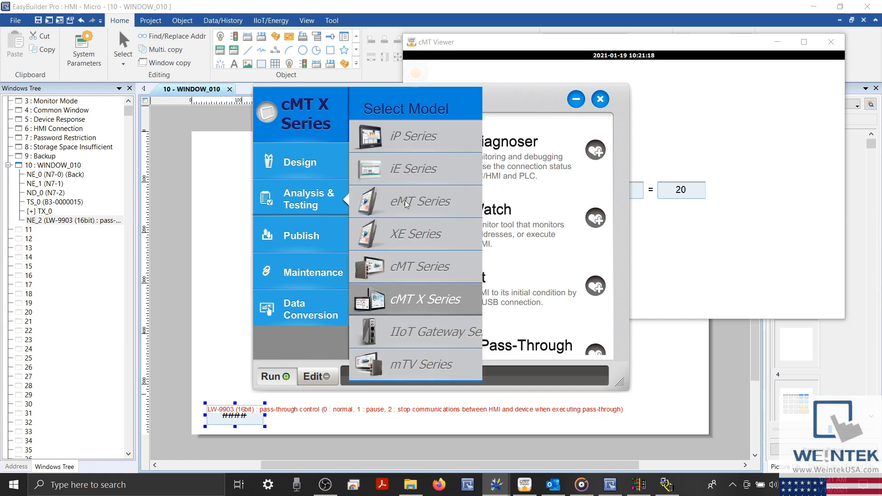
pyautogui.moveTo(416, 309)
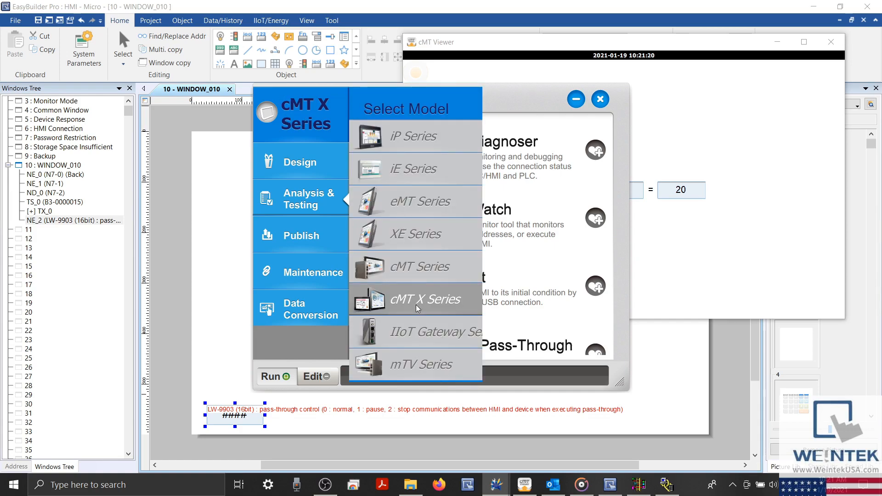
pyautogui.click(417, 298)
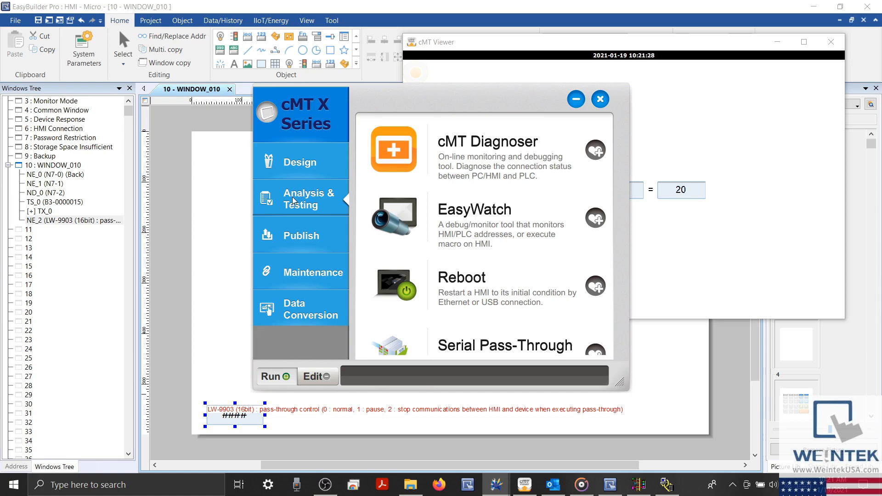
pyautogui.scroll(-3)
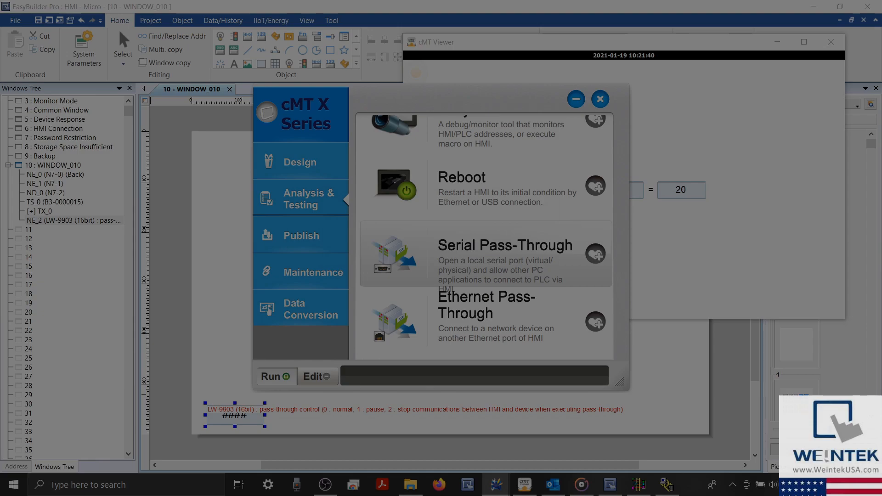
pyautogui.scroll(3)
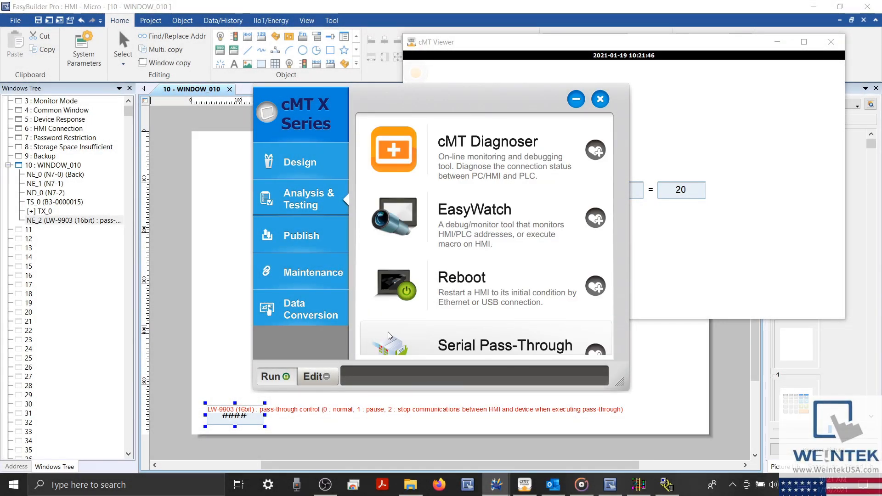
pyautogui.click(504, 346)
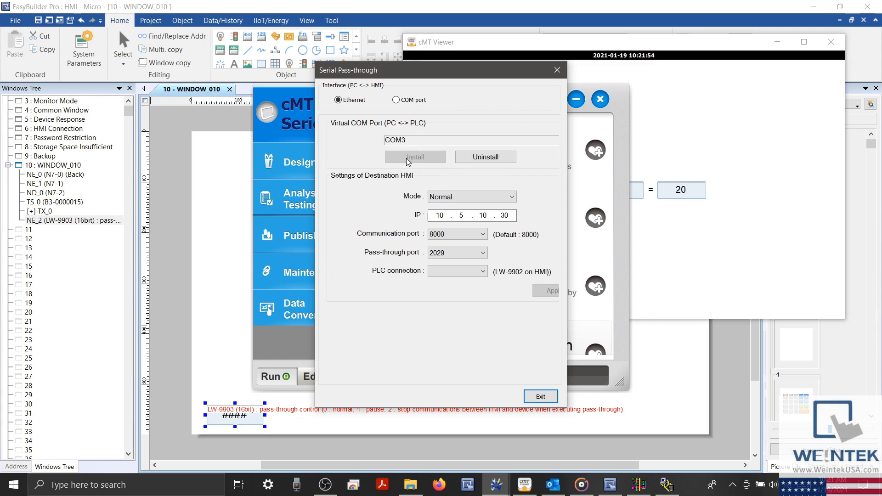
pyautogui.moveTo(422, 166)
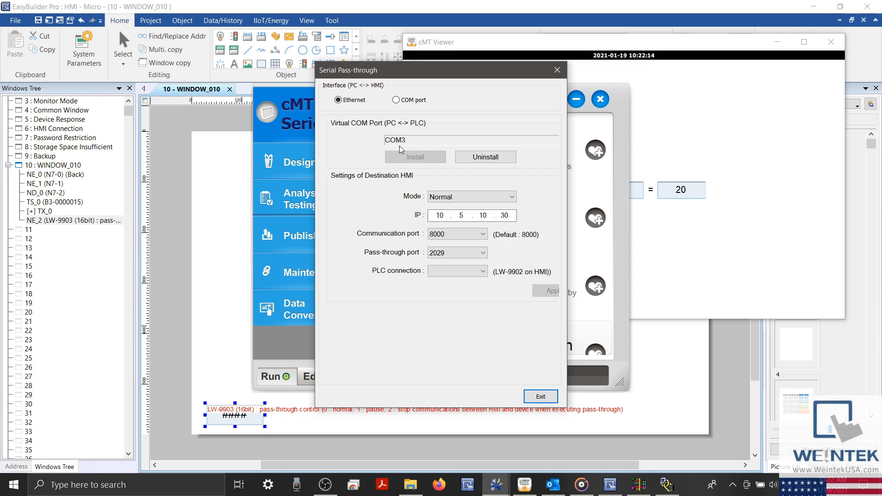
pyautogui.moveTo(387, 125)
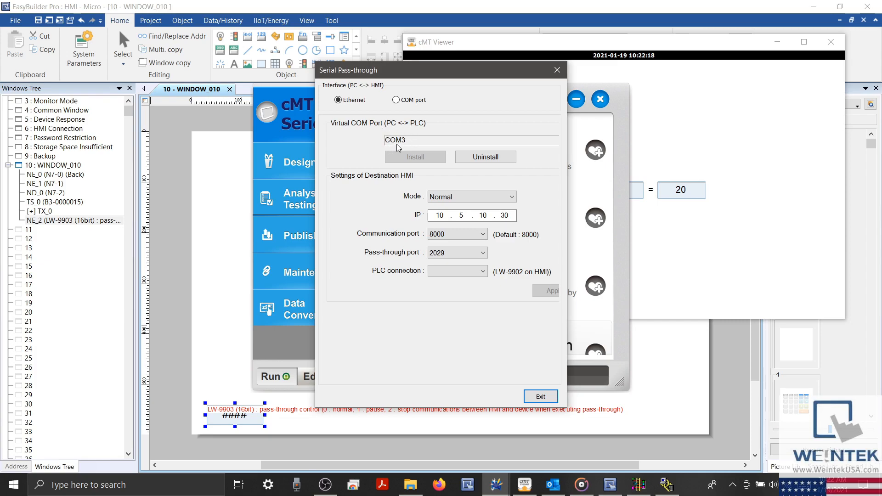
pyautogui.moveTo(663, 446)
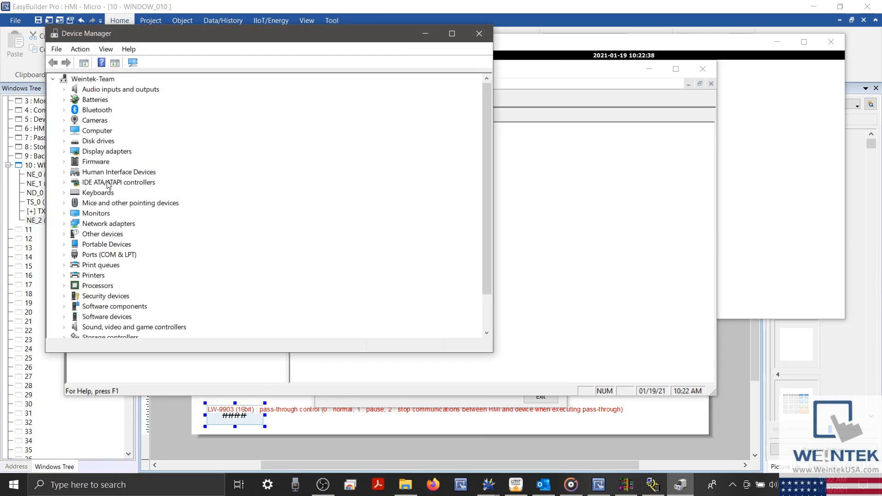
# - Expand Ports (COM & LPT) and view the Virtual Serial Port (COM3) port settings at 9600 baud
pyautogui.click(63, 254)
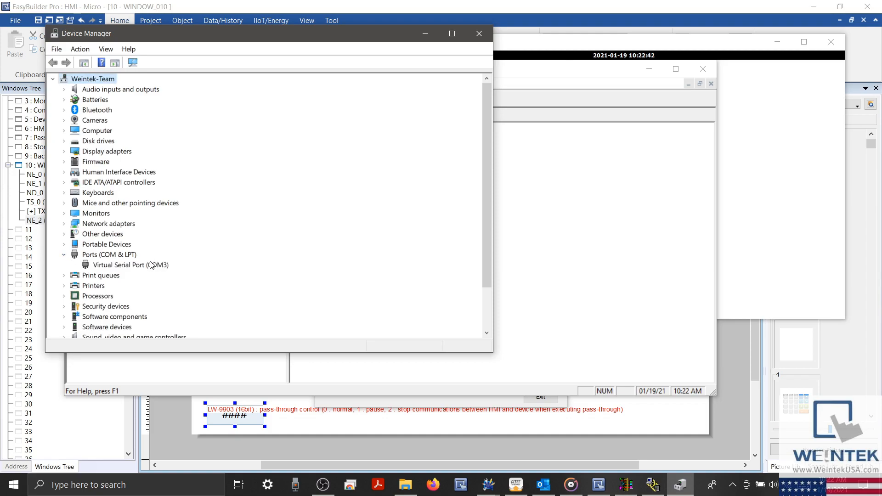
pyautogui.rightClick(130, 265)
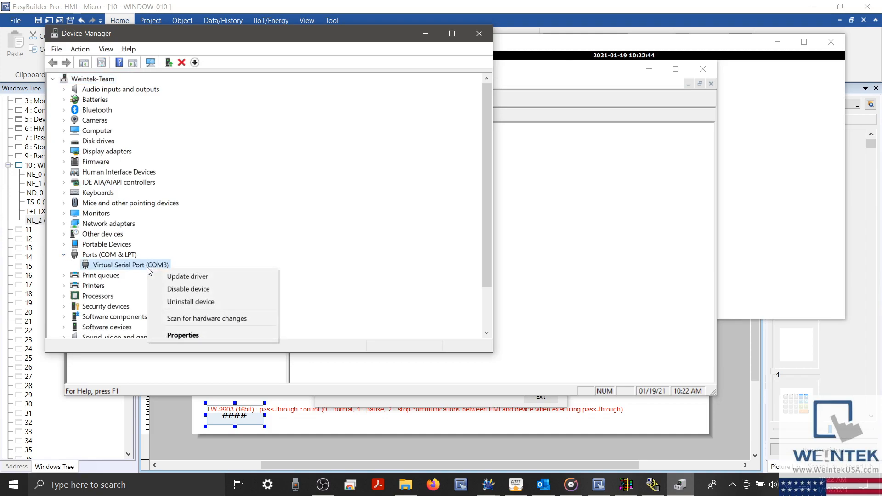
pyautogui.moveTo(182, 335)
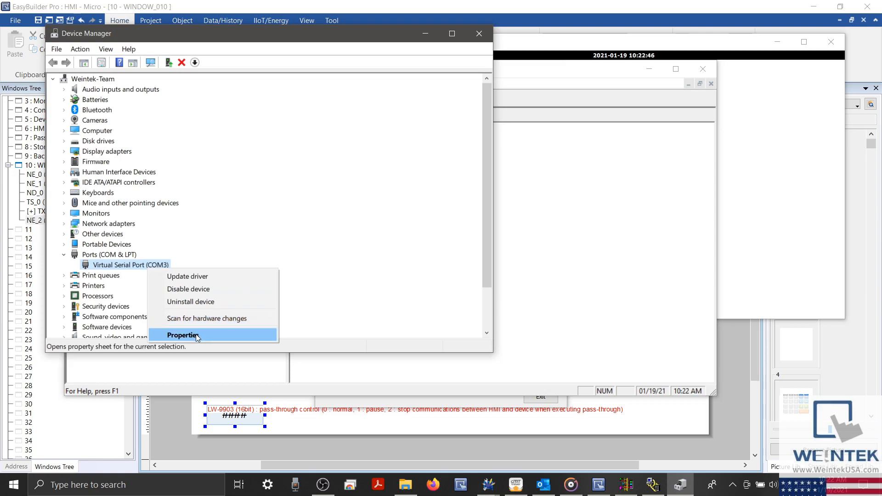
pyautogui.click(182, 336)
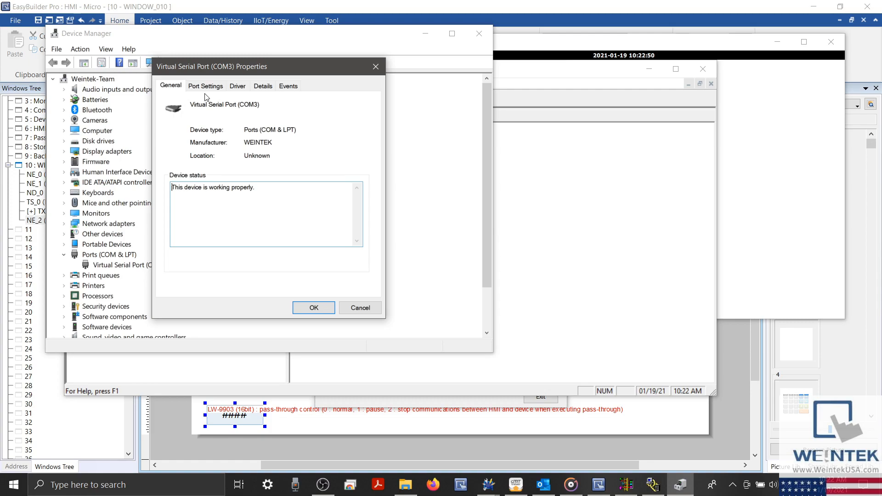
pyautogui.click(205, 85)
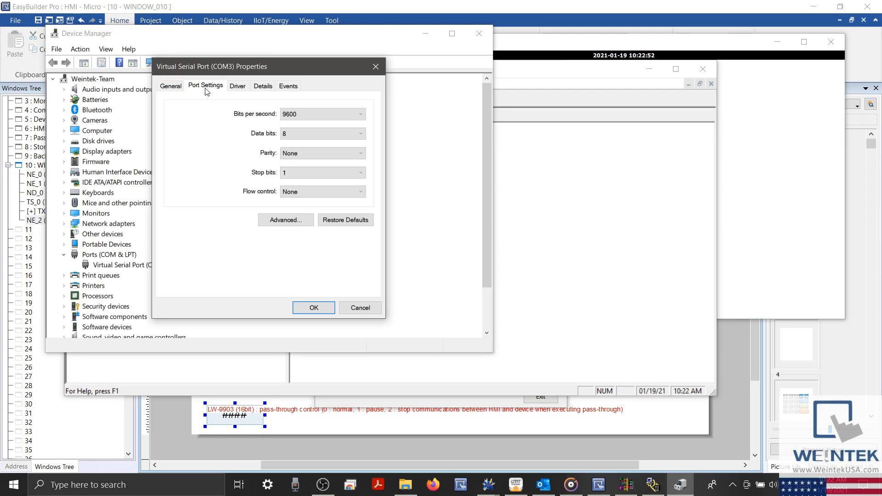
pyautogui.moveTo(209, 92)
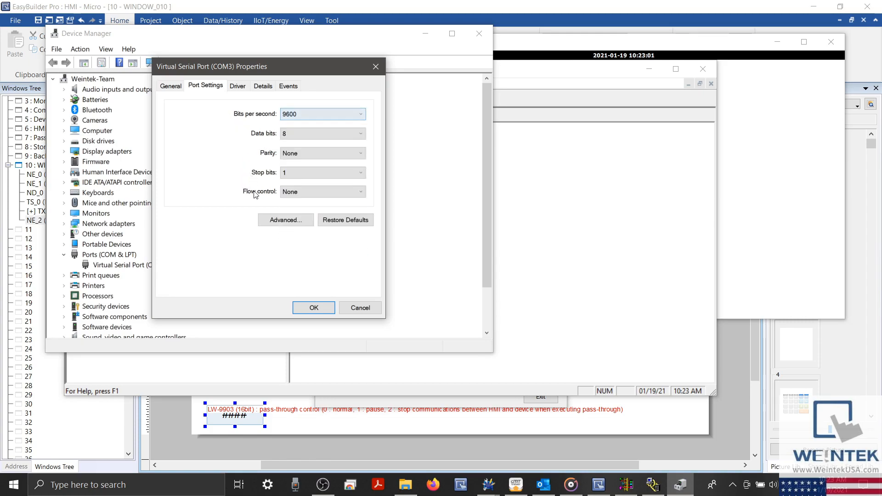
# - Check the COM port number in Advanced settings for COM3 and cancel without changes
pyautogui.click(285, 220)
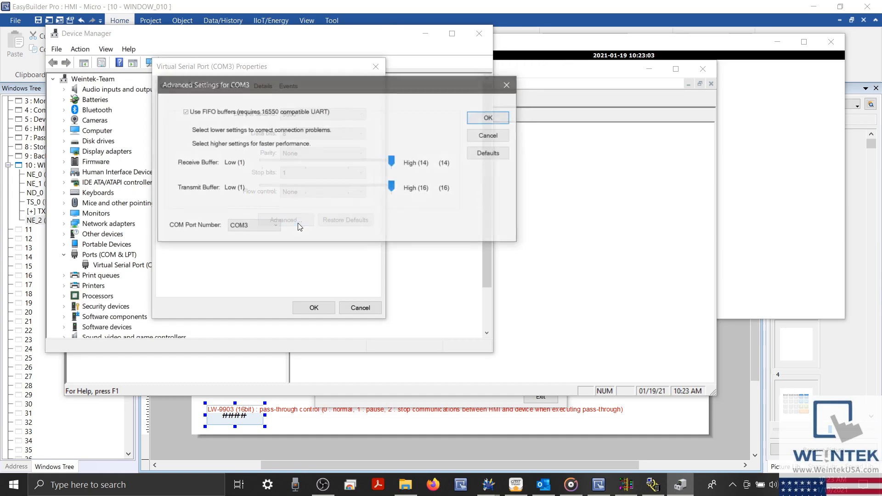
pyautogui.click(275, 226)
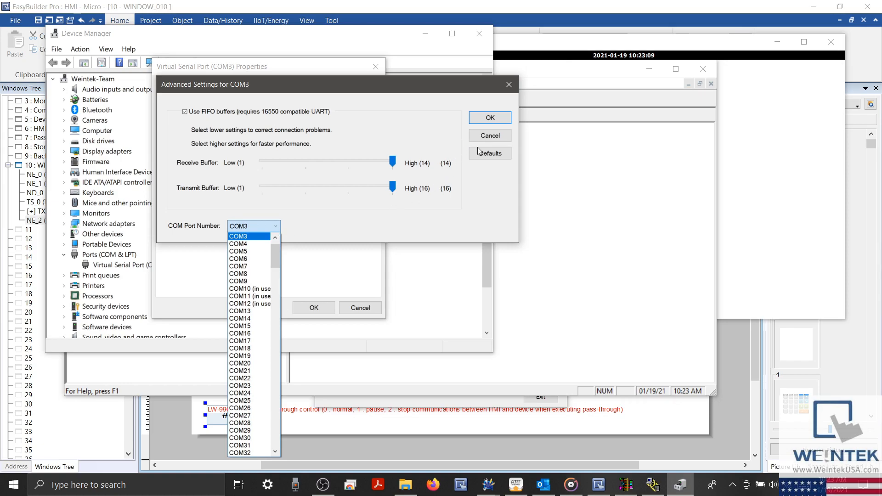
pyautogui.click(488, 117)
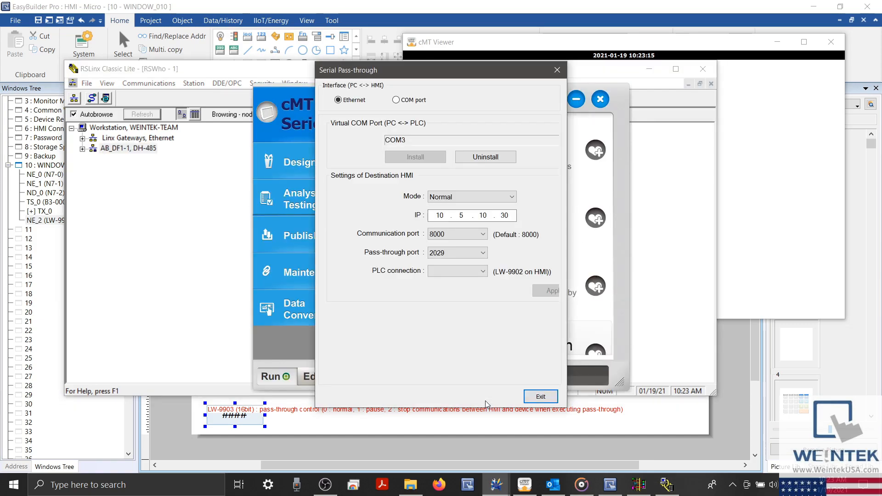
# - Keep the pass-through mode Normal and communication port 8000 for HMI 10.5.10.20
pyautogui.click(471, 197)
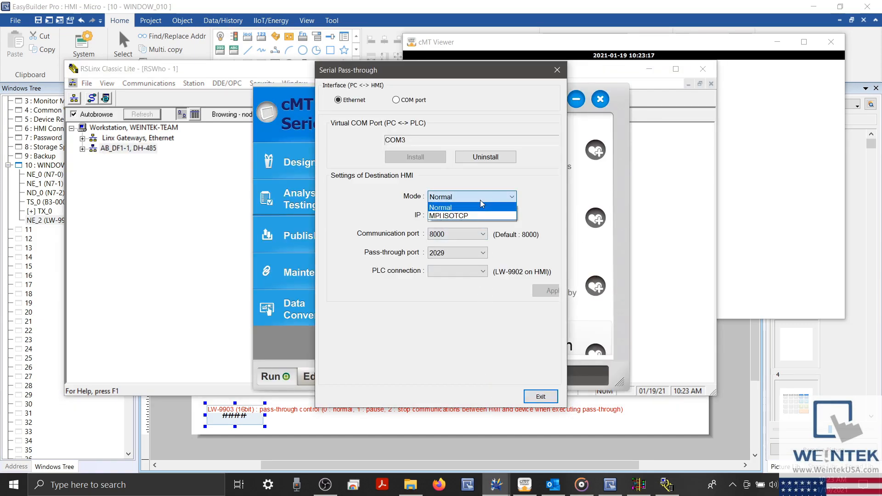
pyautogui.click(440, 206)
pyautogui.write('10.5.10.20')
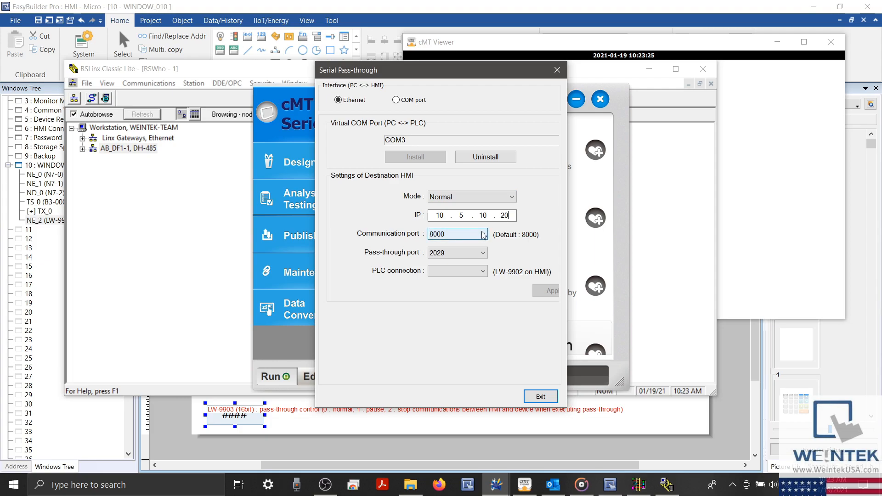
pyautogui.click(482, 234)
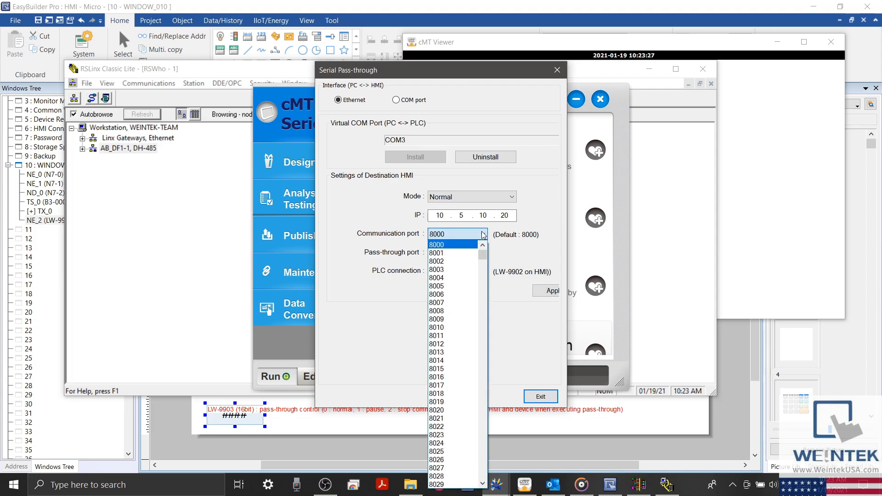
pyautogui.click(435, 245)
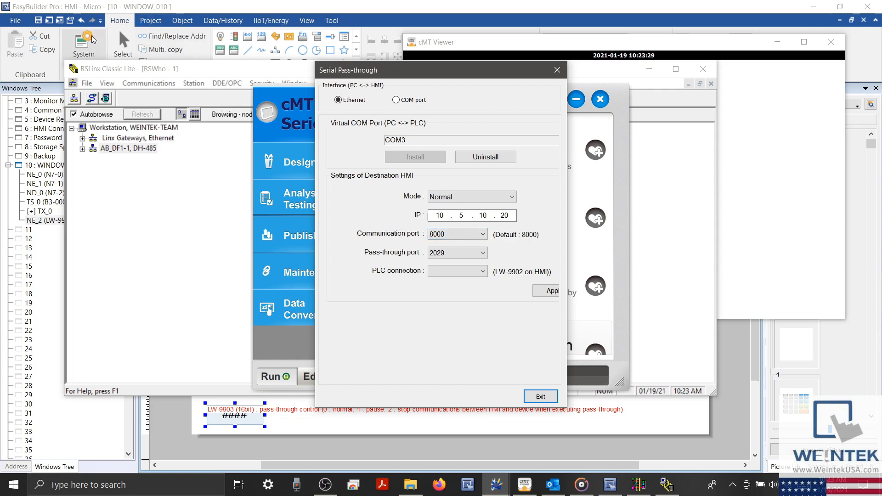
# - Check the project's ports in System Parameters > Model and edit the pass-through port
pyautogui.click(84, 45)
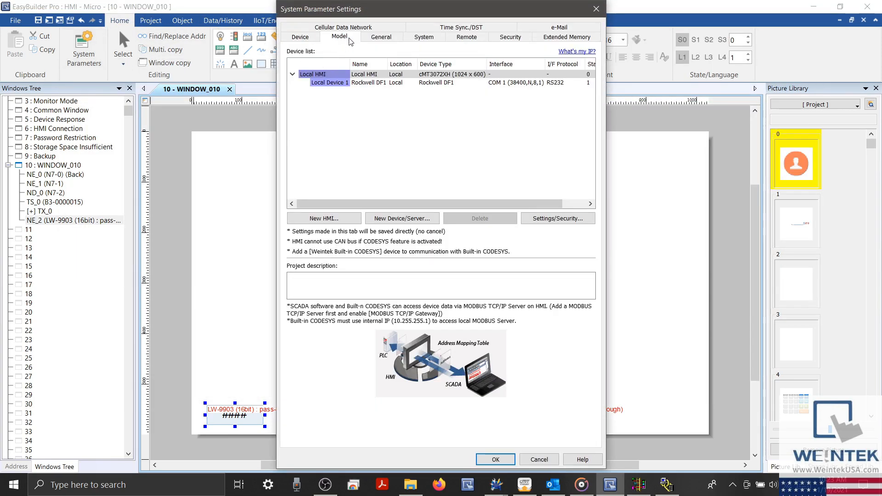
pyautogui.click(338, 37)
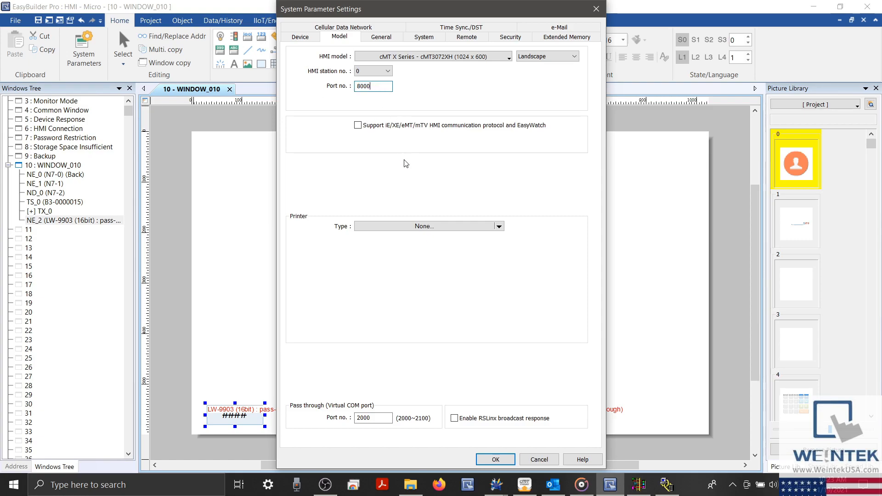
pyautogui.moveTo(438, 205)
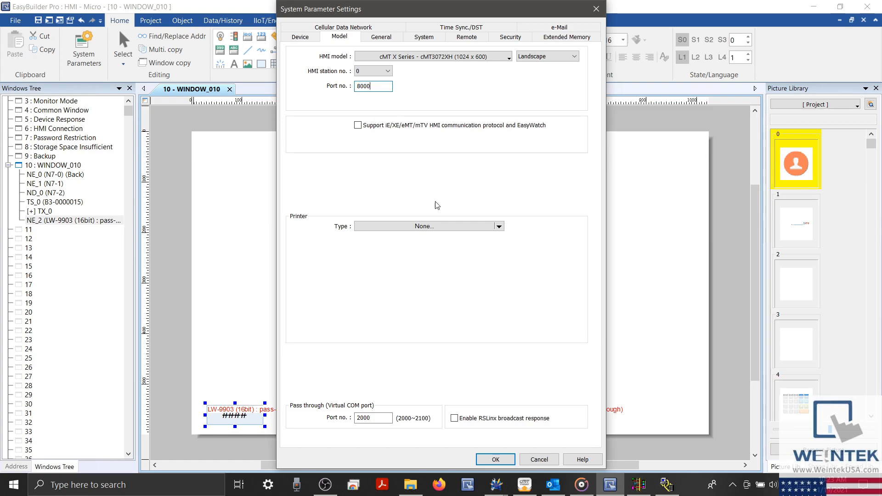
pyautogui.moveTo(523, 484)
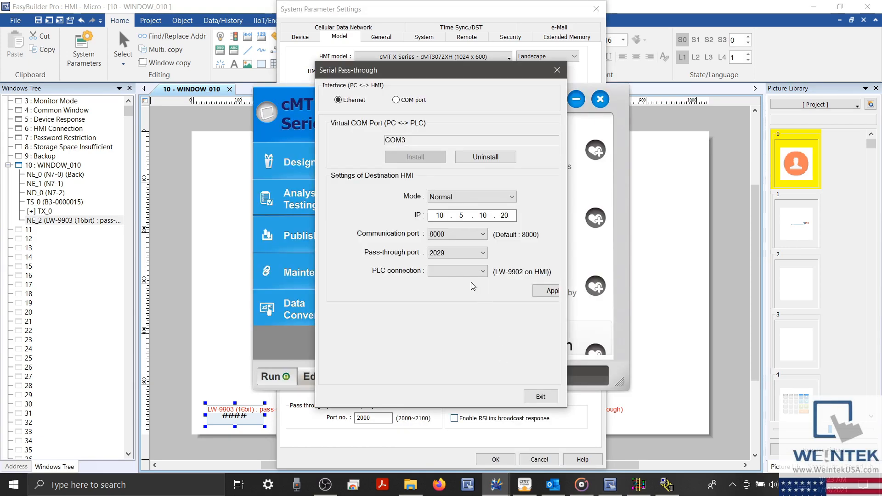
pyautogui.click(482, 251)
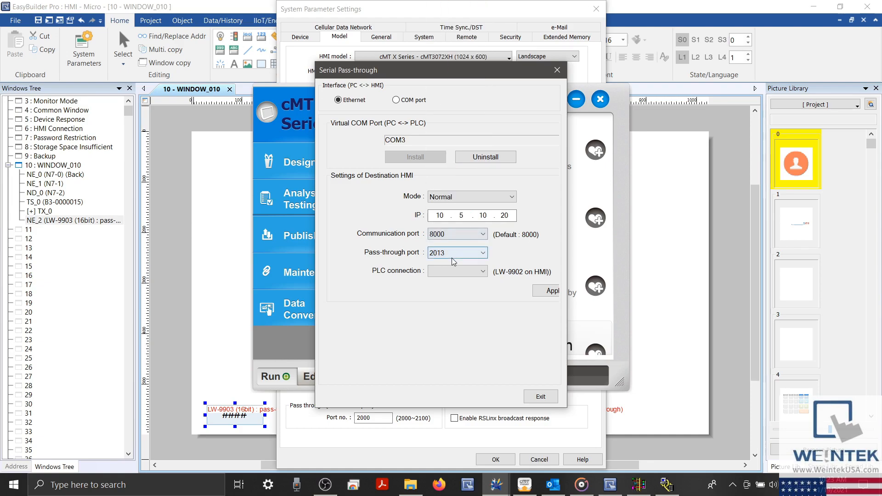
pyautogui.click(483, 252)
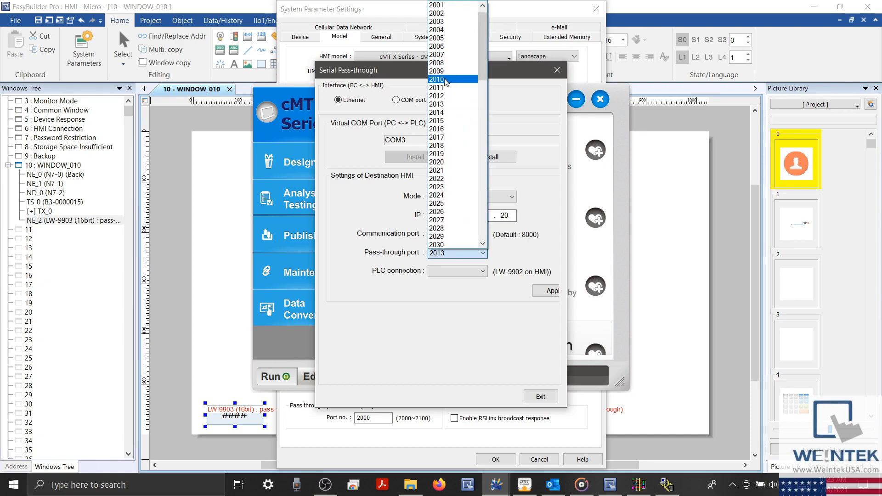
# - Set pass-through port 2000 and PLC connection COM 1
pyautogui.scroll(3)
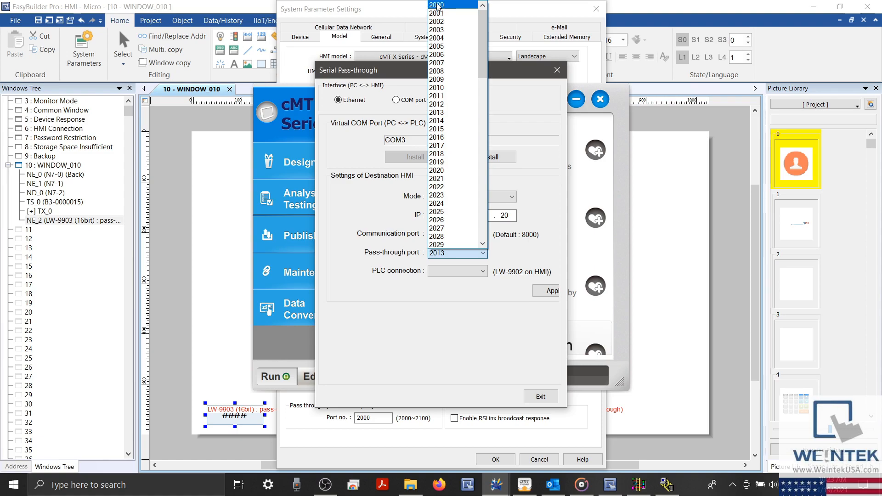
pyautogui.click(436, 4)
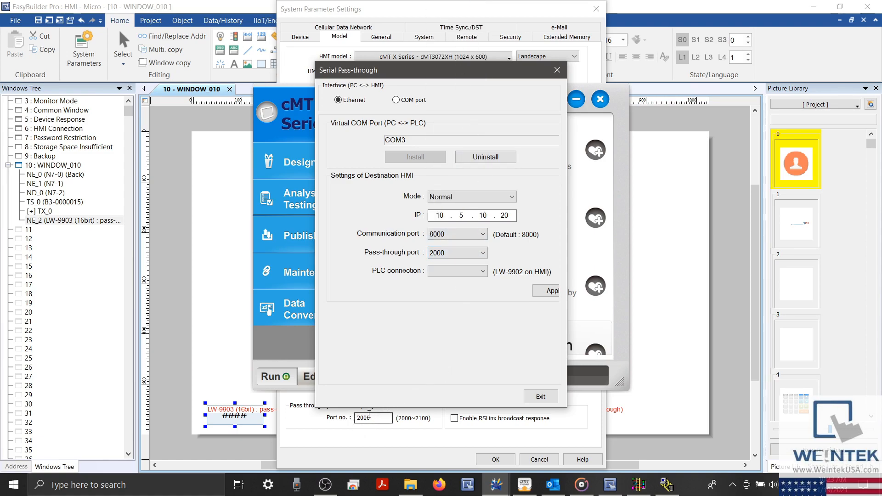
pyautogui.click(482, 270)
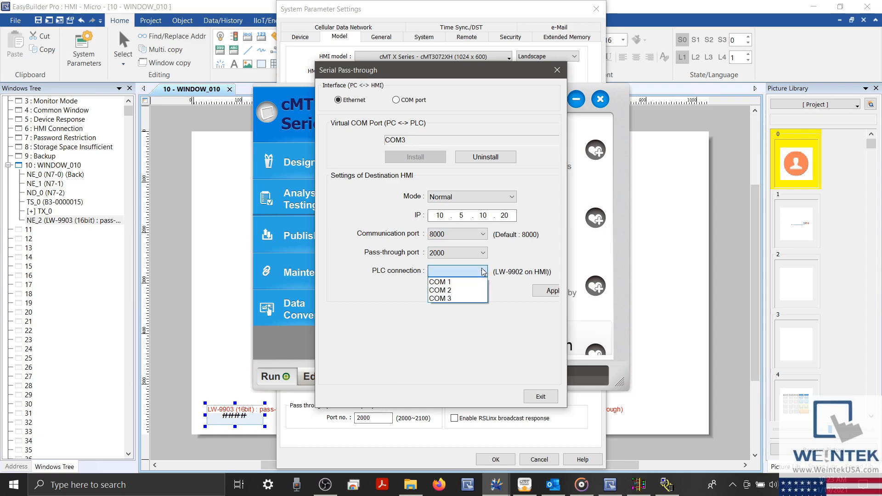
pyautogui.click(440, 281)
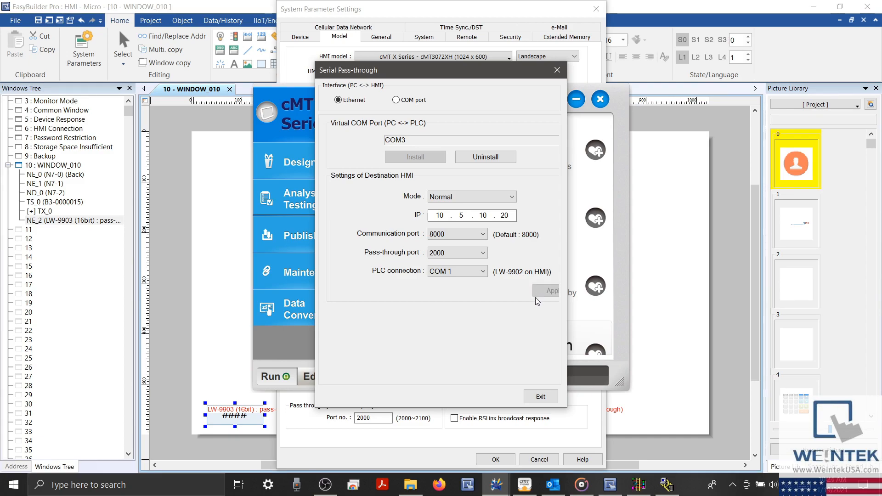
pyautogui.moveTo(512, 340)
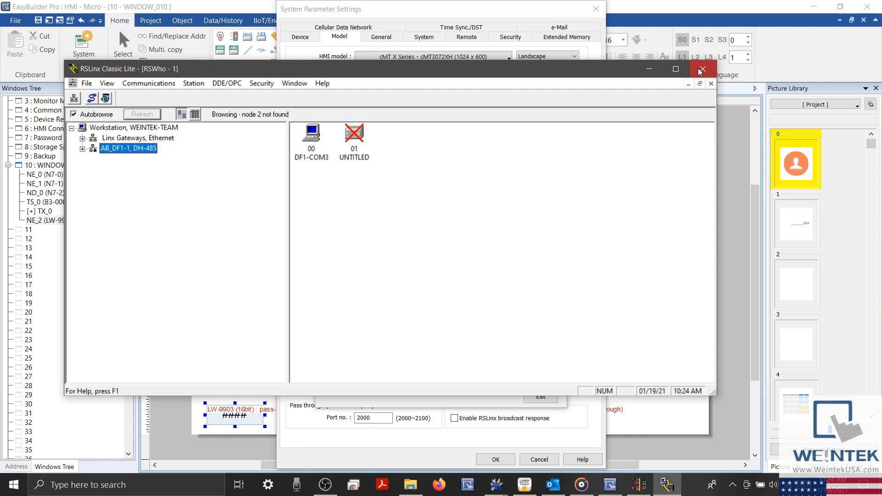
# - Close and relaunch RSLinx, then select node 01 found on the AB_DF1-1 driver in RSWho
pyautogui.click(701, 69)
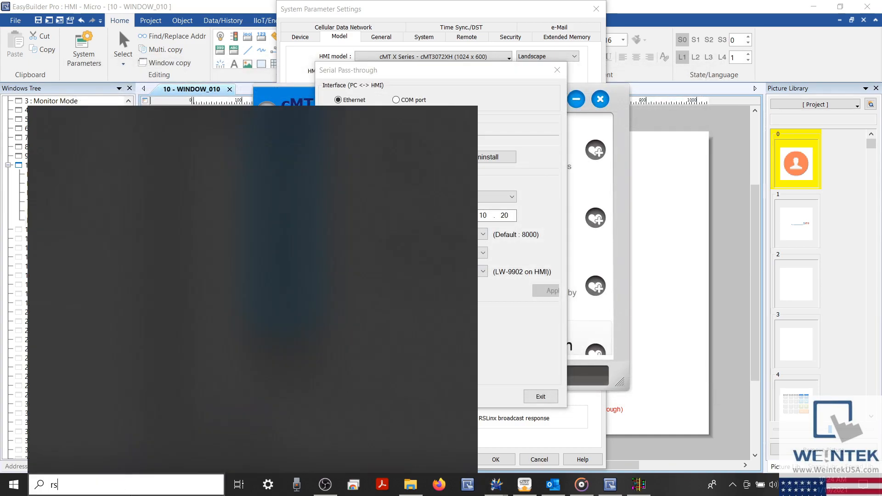
pyautogui.click(667, 484)
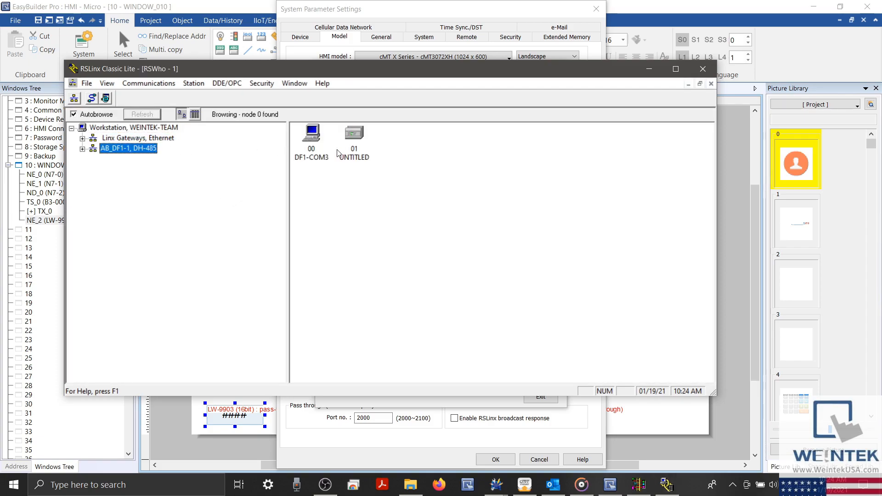
pyautogui.click(353, 135)
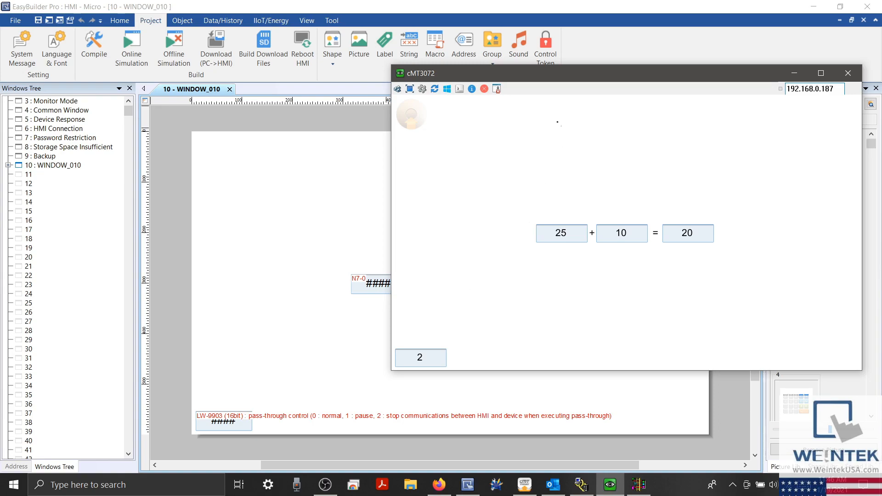
pyautogui.moveTo(548, 80)
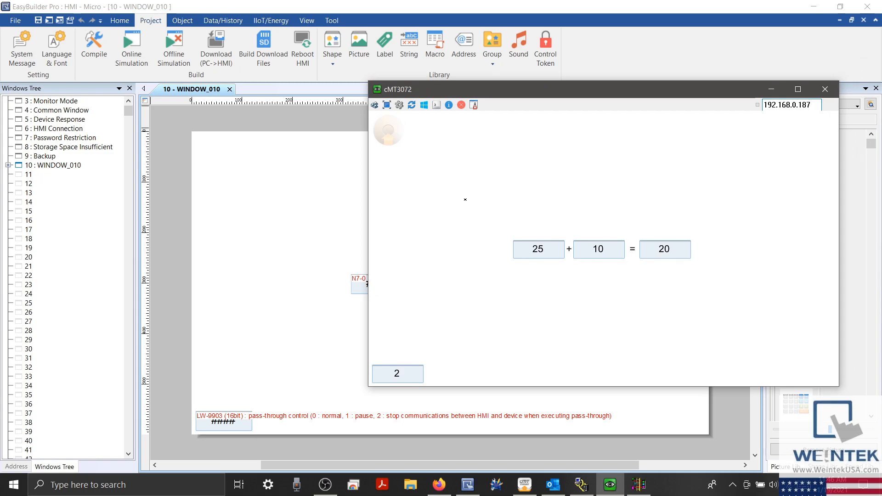
pyautogui.moveTo(457, 195)
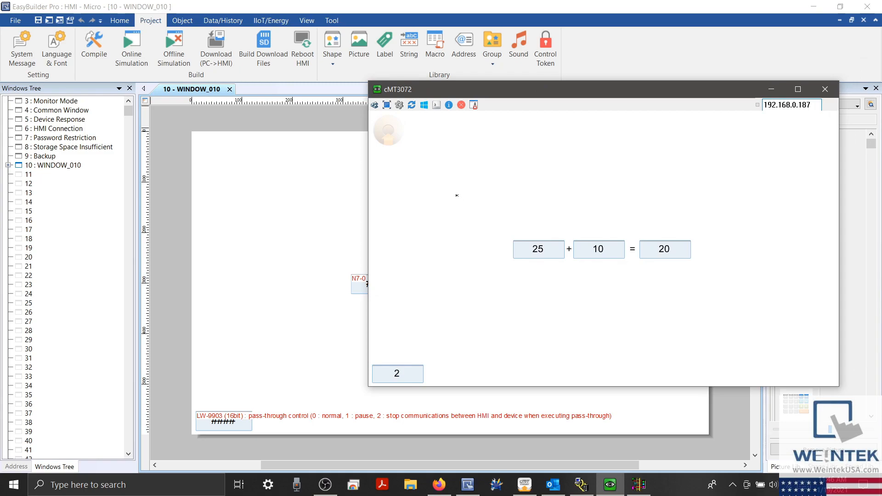
pyautogui.moveTo(394, 133)
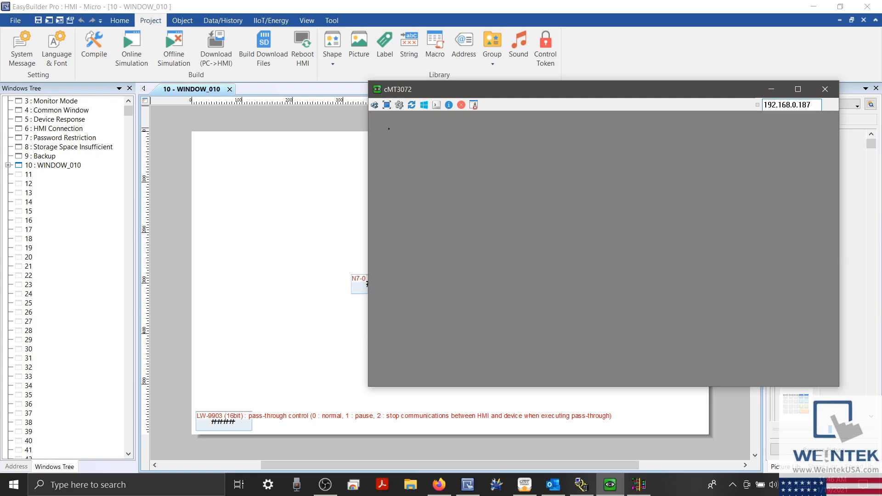
# - Log in to the HMI's System setting with the password entered on the on-screen keyboard
pyautogui.click(399, 105)
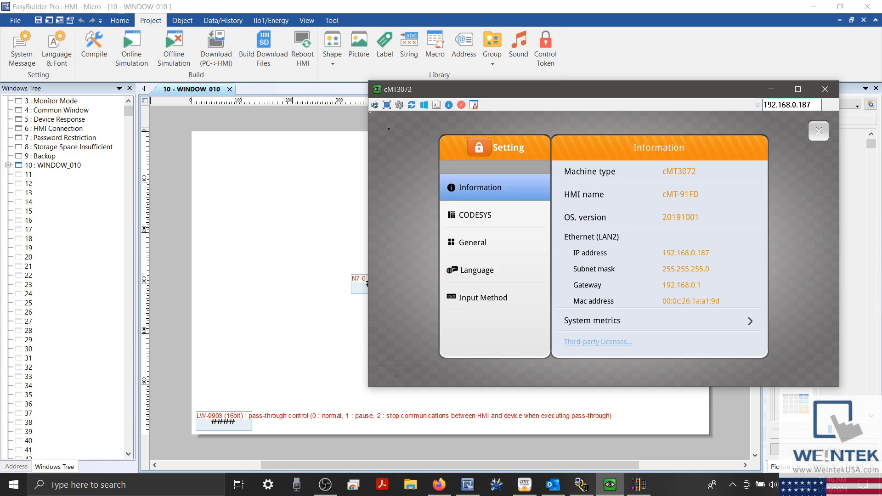
pyautogui.moveTo(423, 154)
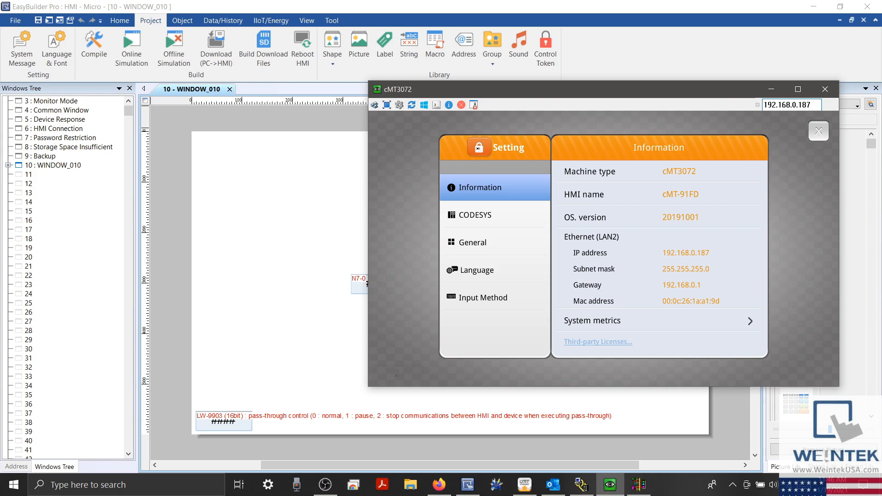
pyautogui.click(478, 147)
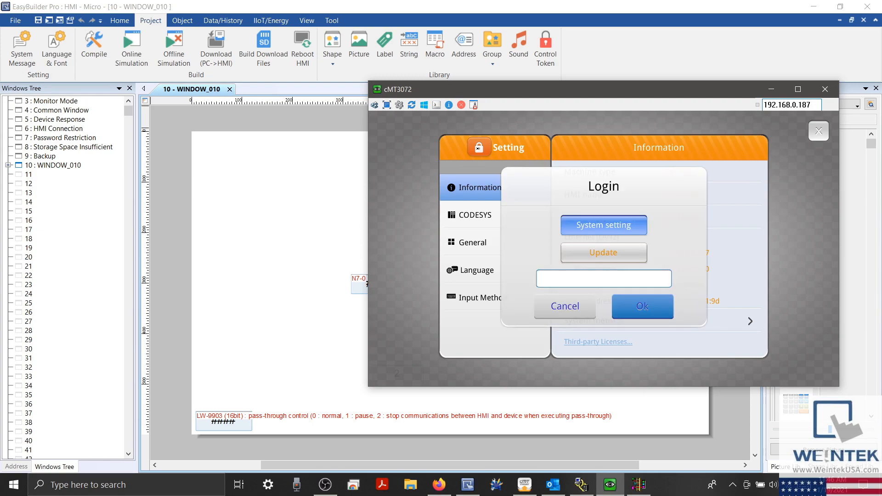
pyautogui.write('*')
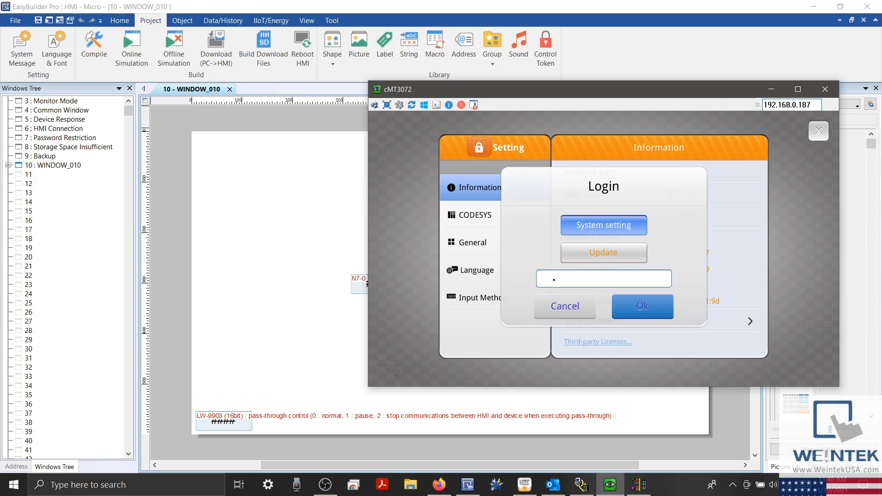
pyautogui.click(603, 278)
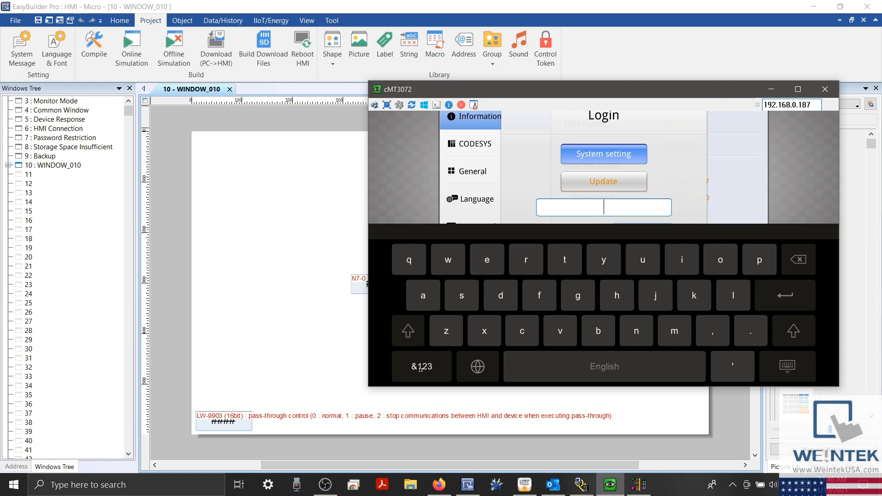
pyautogui.click(420, 367)
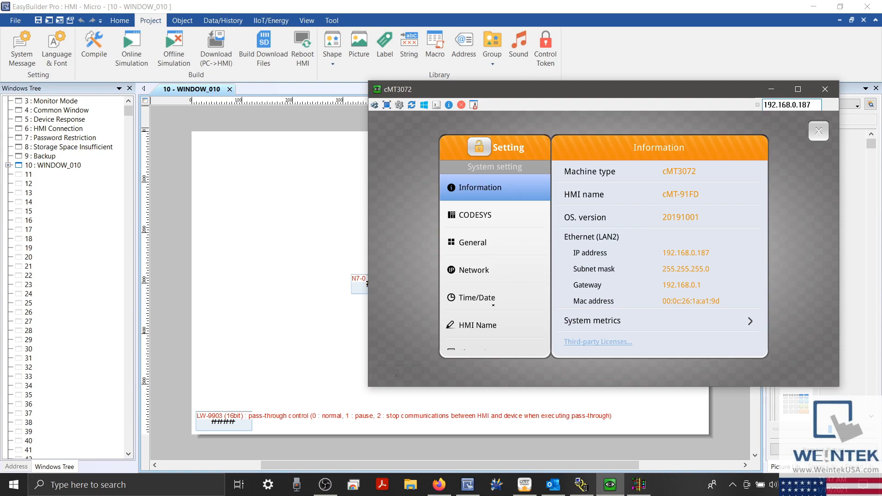
# - Scroll the System setting list down to EasyAccess 2.0 and open its settings
pyautogui.scroll(-3)
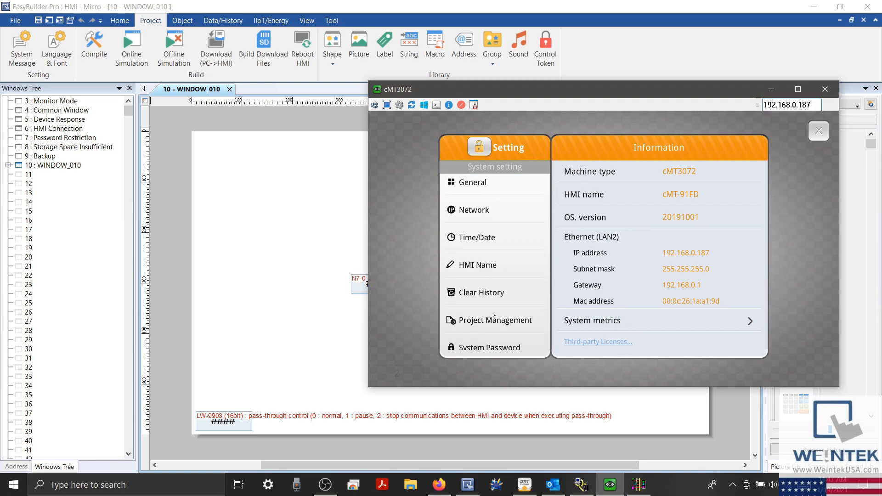
pyautogui.scroll(-3)
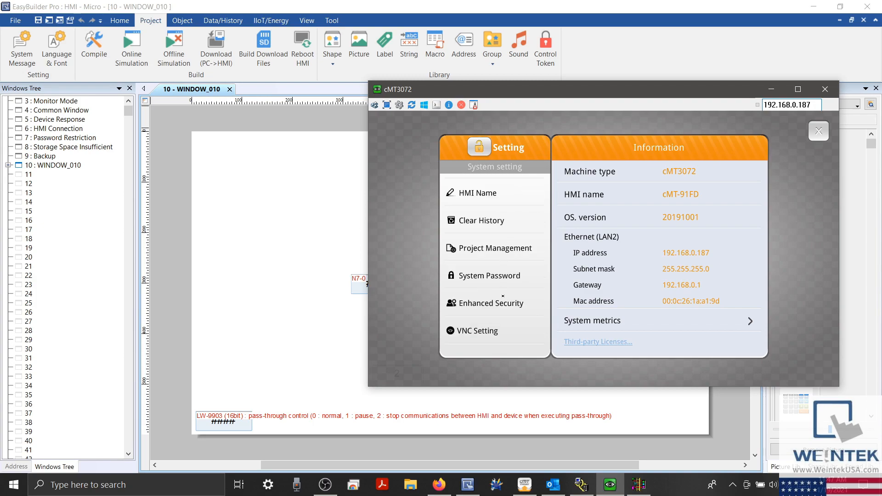
pyautogui.scroll(-3)
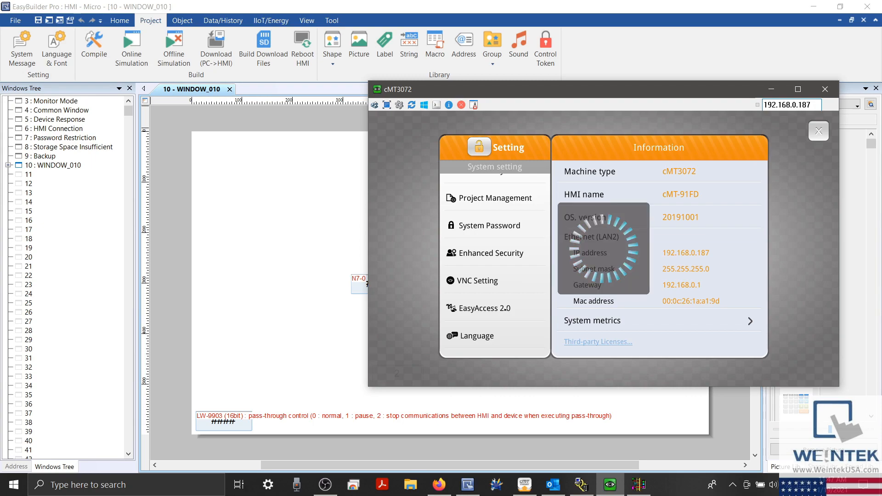
pyautogui.click(480, 308)
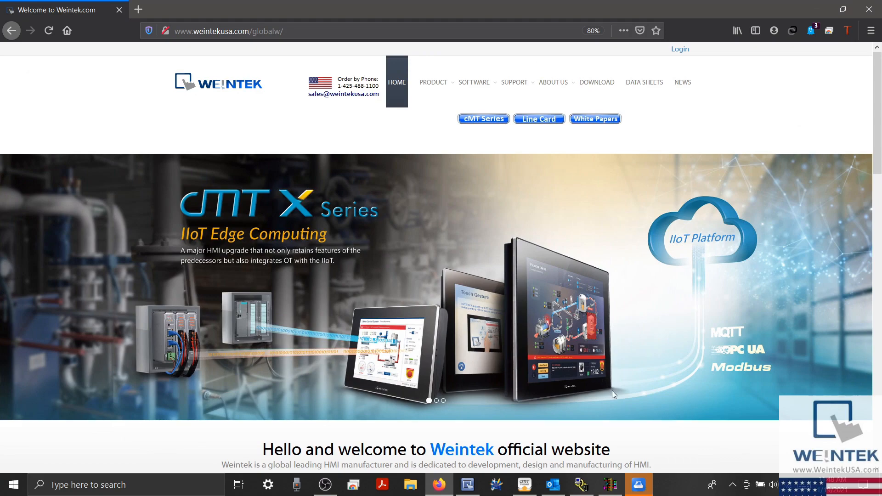
pyautogui.moveTo(639, 484)
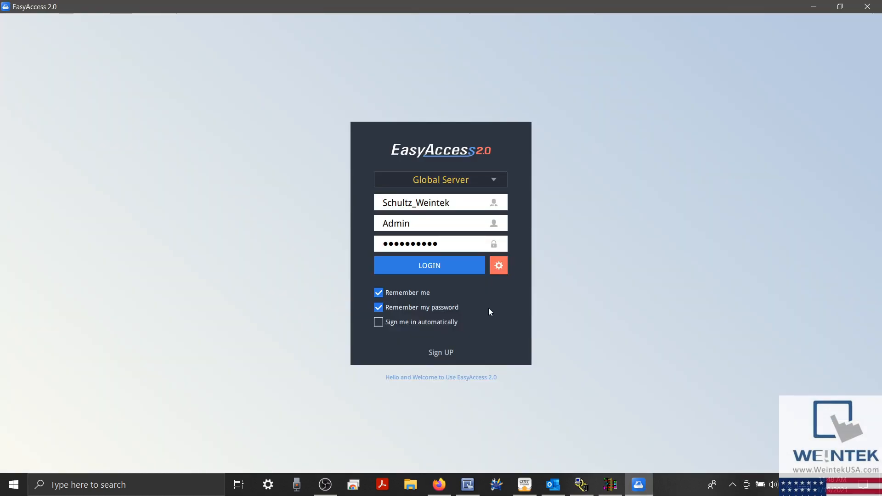
# - Sign in with the saved credentials and connect to the online HMI cMT-91FD, giving it address 10.7.114.131
pyautogui.click(429, 265)
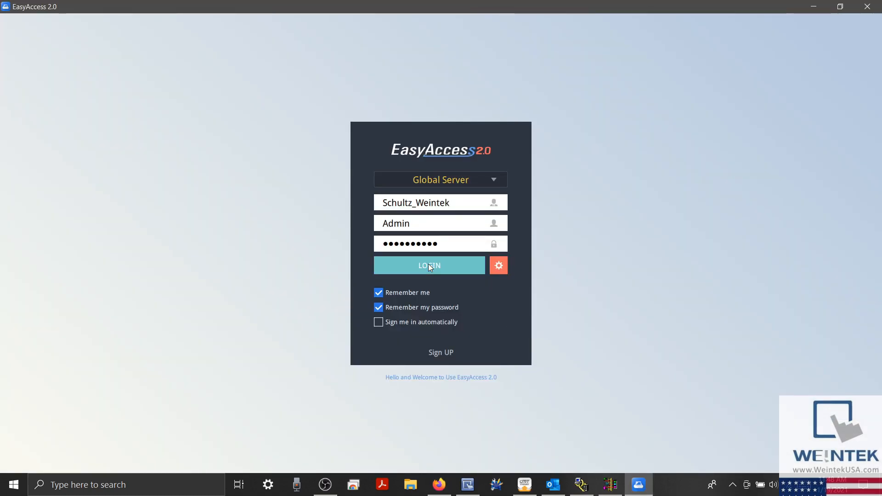
pyautogui.click(429, 264)
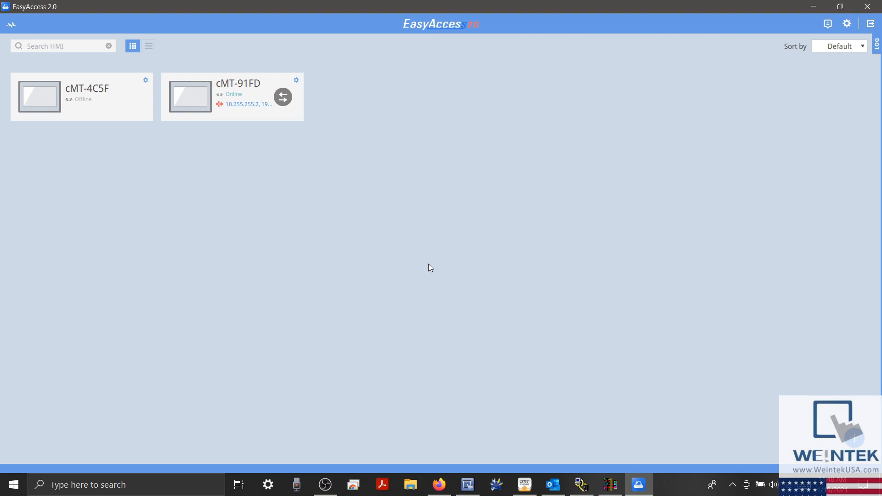
pyautogui.moveTo(250, 126)
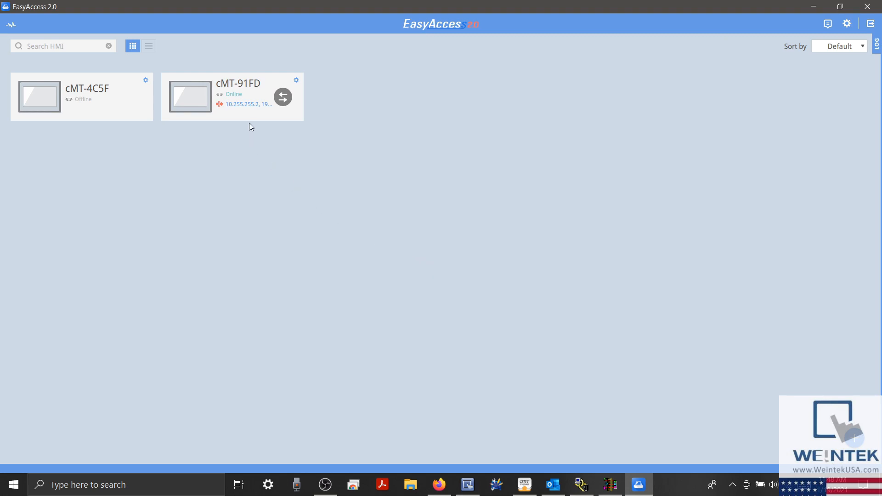
pyautogui.moveTo(270, 124)
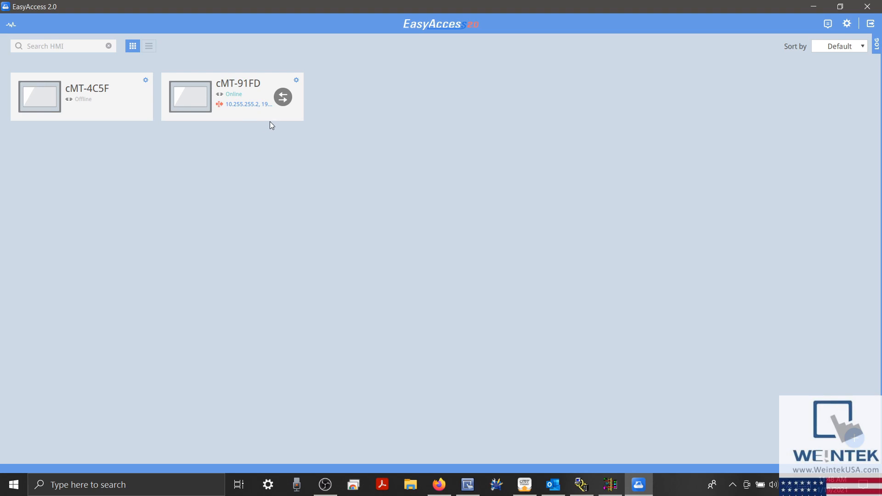
pyautogui.click(282, 96)
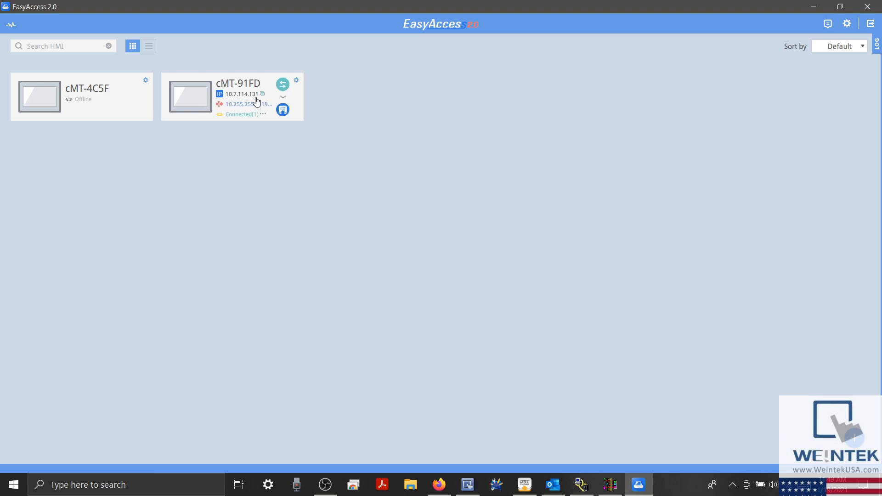
pyautogui.moveTo(240, 98)
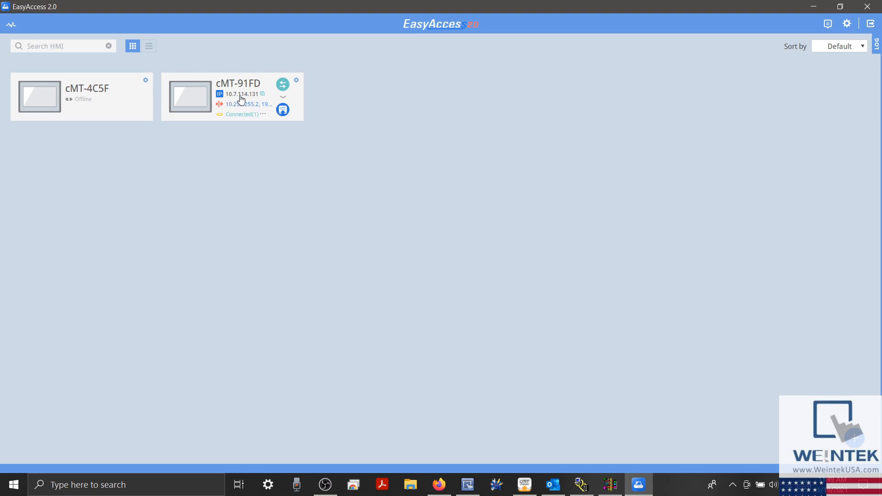
pyautogui.moveTo(251, 100)
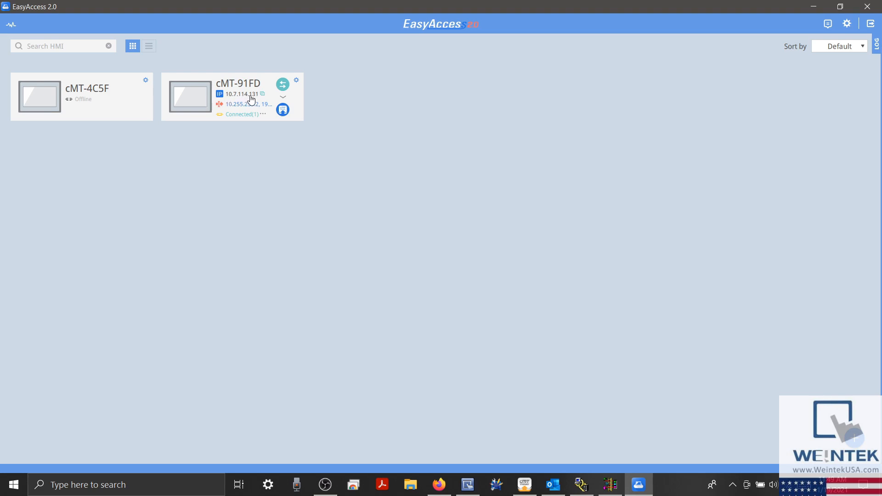
pyautogui.moveTo(253, 101)
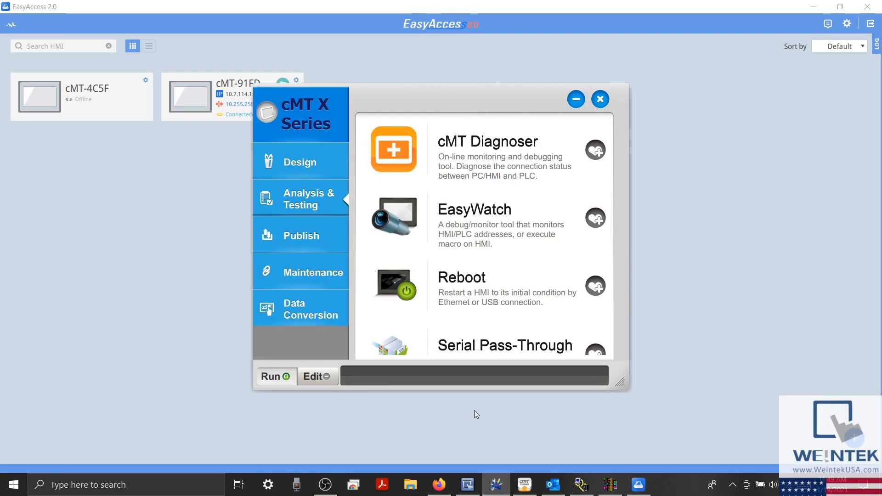
pyautogui.moveTo(414, 345)
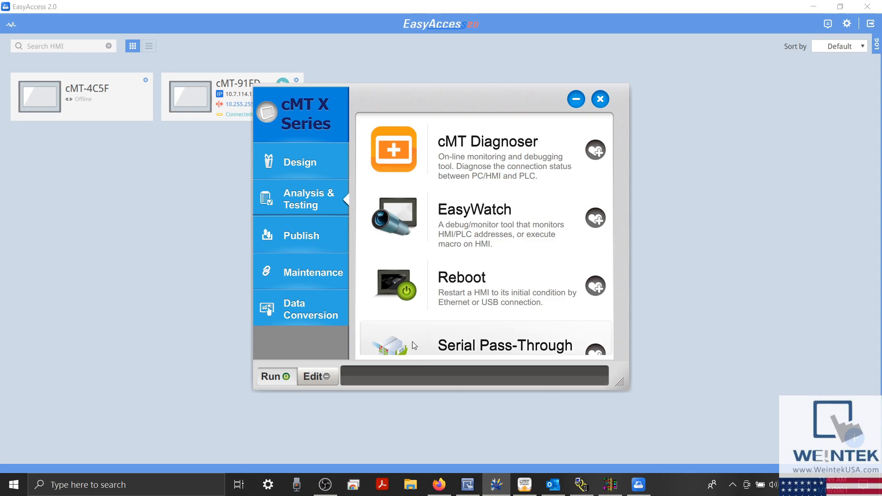
# - Select the cMT X Series model and launch Serial Pass-Through under Analysis & Testing
pyautogui.click(300, 114)
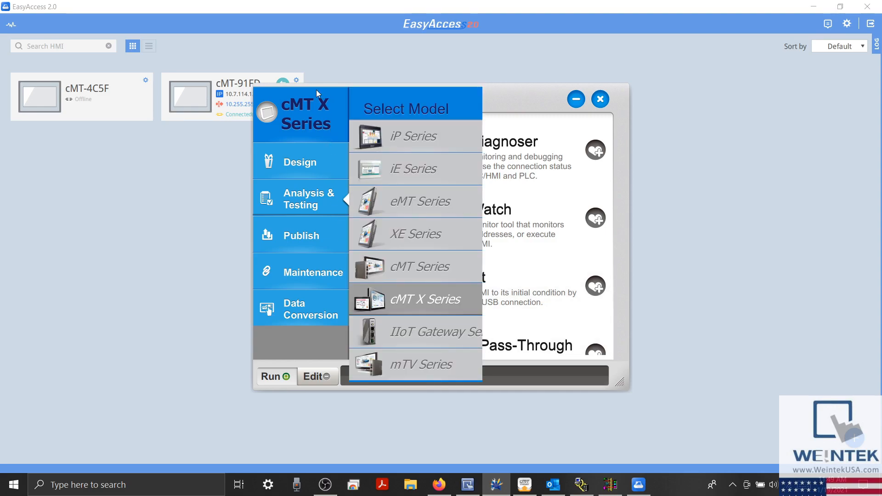
pyautogui.moveTo(410, 309)
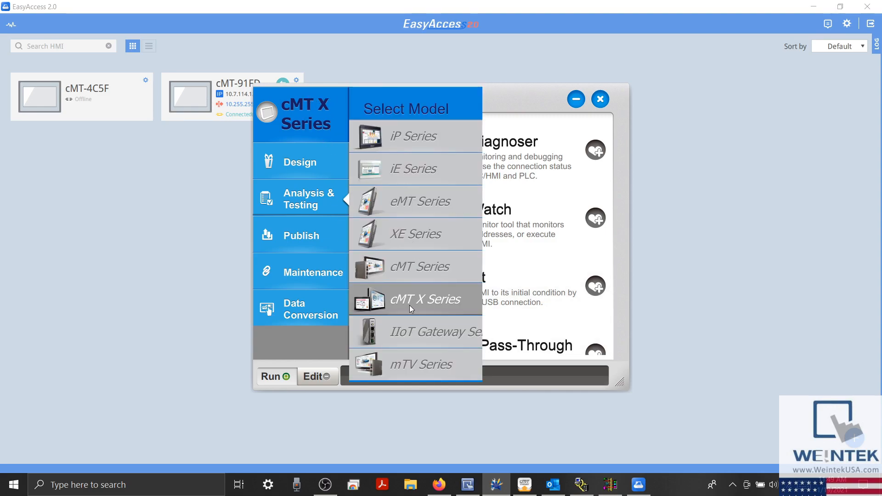
pyautogui.click(414, 299)
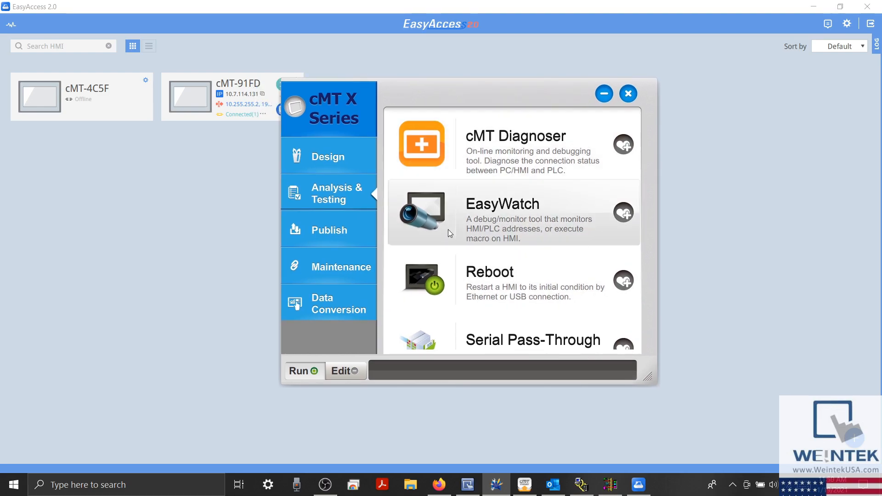
pyautogui.moveTo(326, 201)
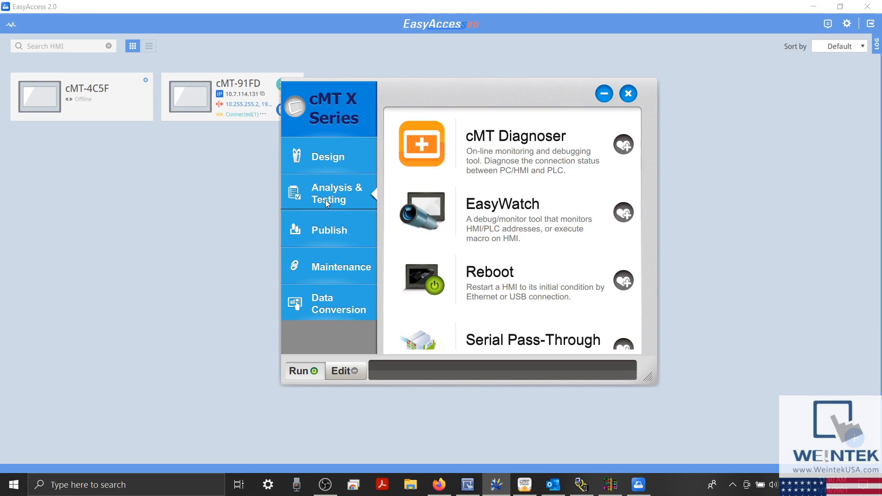
pyautogui.click(623, 213)
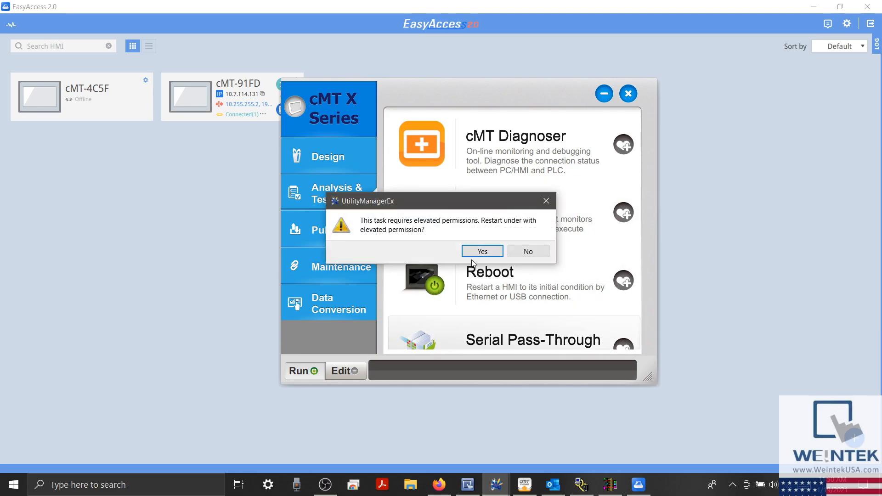
pyautogui.moveTo(478, 254)
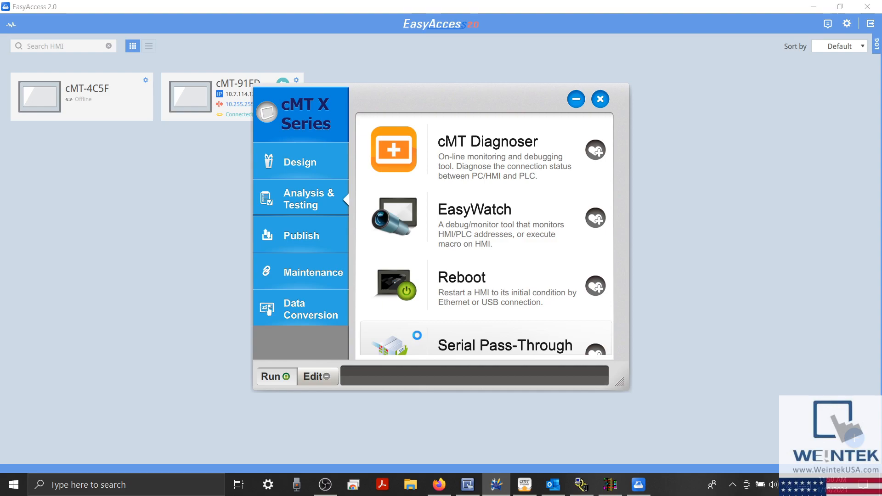
# - Set Serial Pass-through to HMI 10.7.114.131 with PLC connection COM 1 and apply it
pyautogui.click(504, 345)
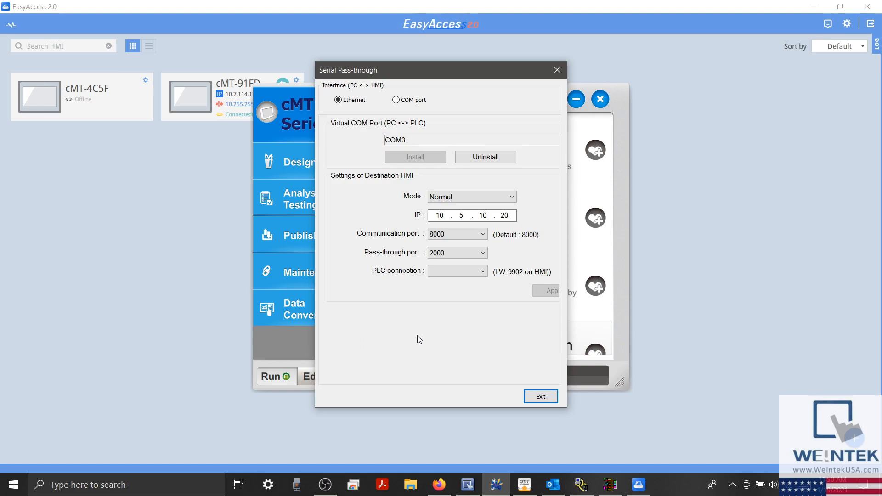
pyautogui.moveTo(347, 111)
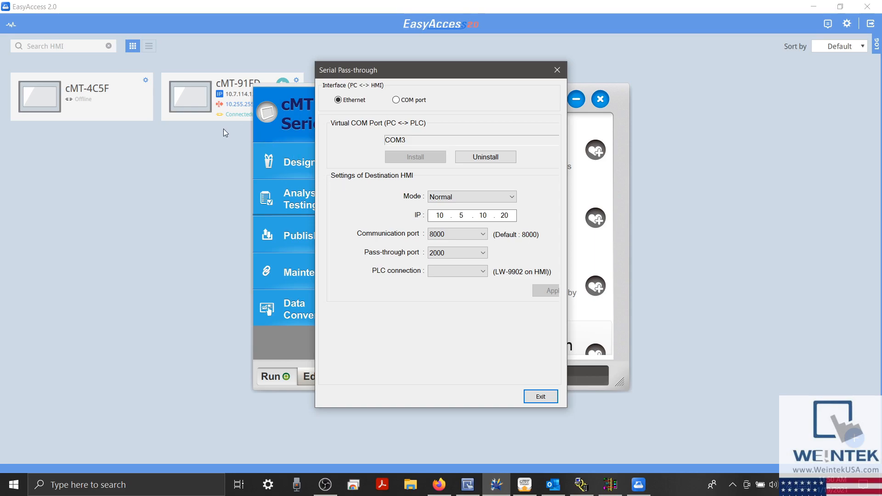
pyautogui.click(539, 397)
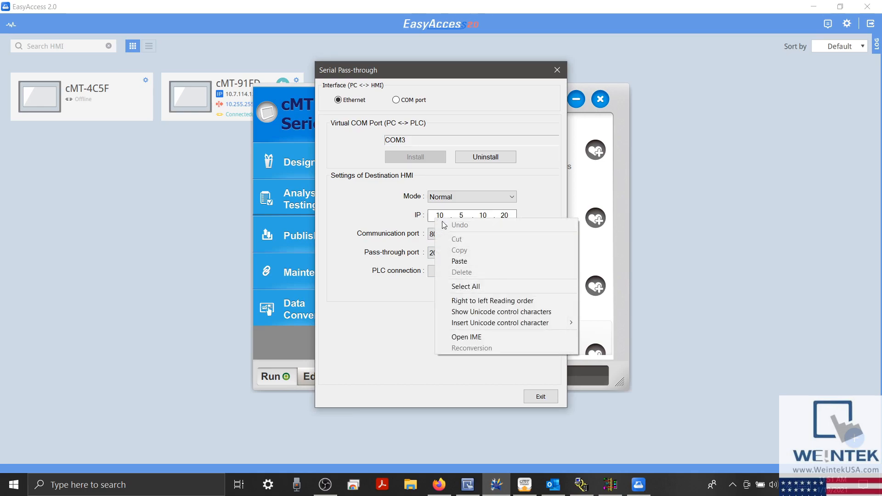
pyautogui.click(459, 261)
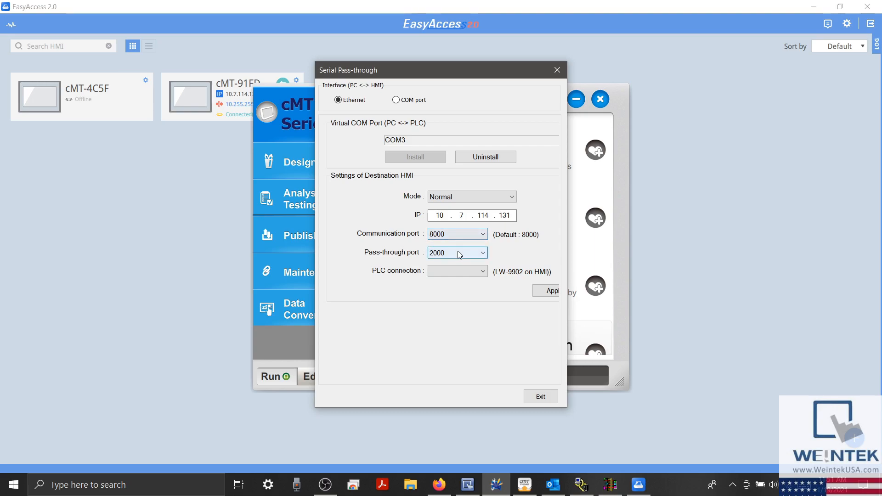
pyautogui.click(456, 270)
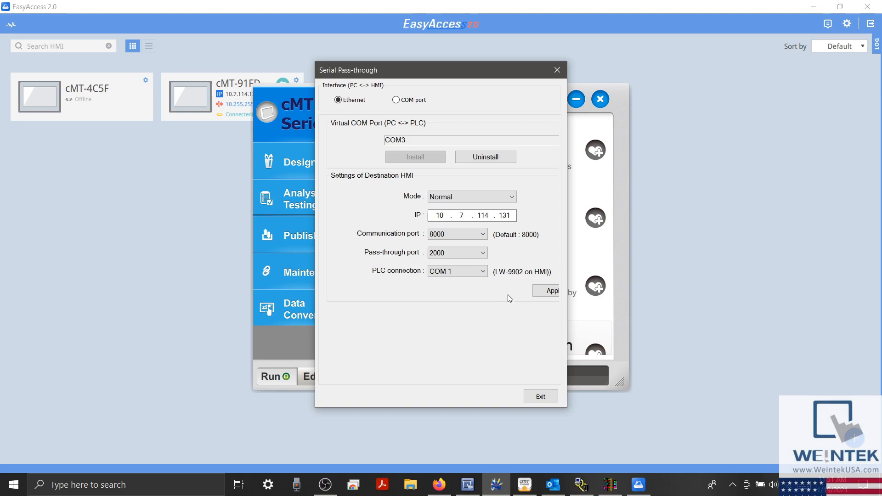
pyautogui.moveTo(404, 139)
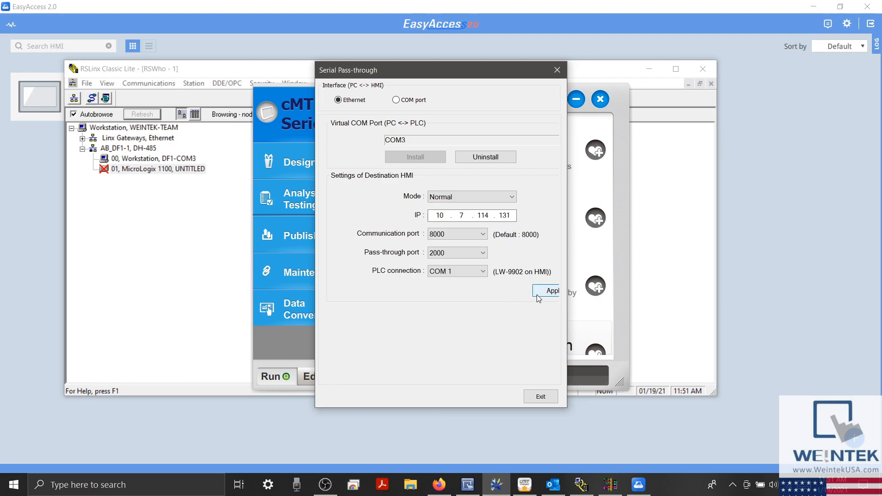
pyautogui.click(481, 271)
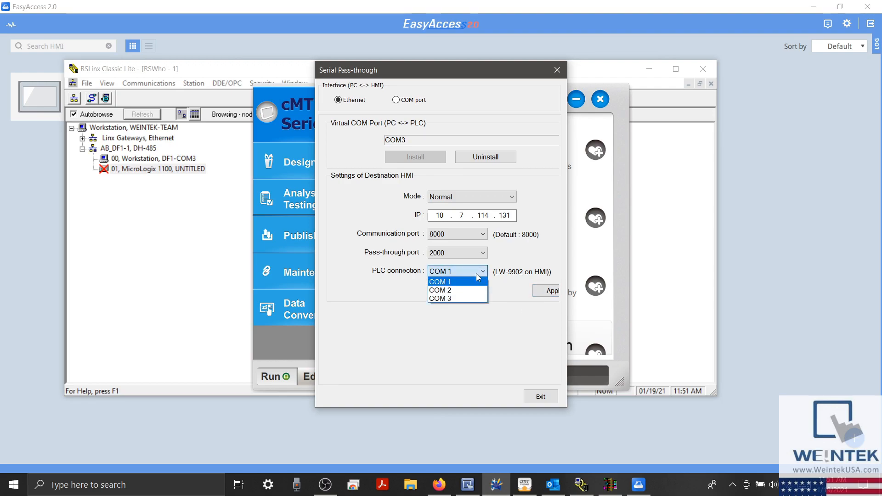
pyautogui.click(439, 282)
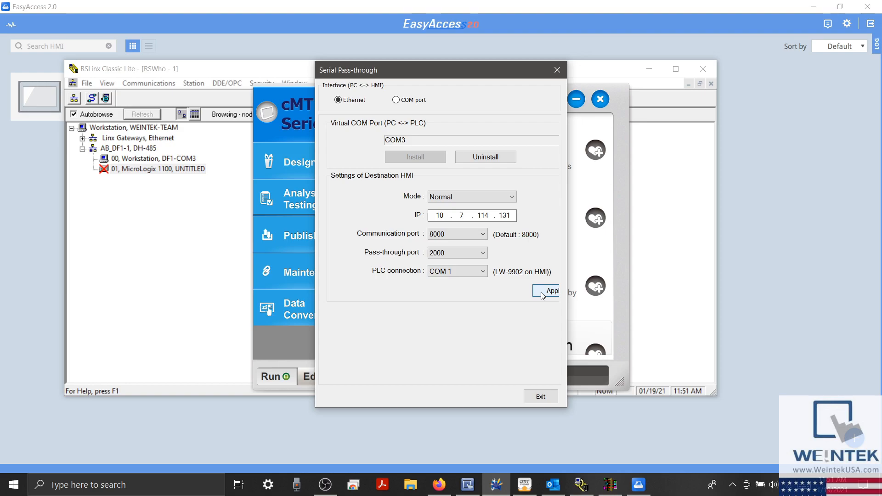
pyautogui.click(545, 292)
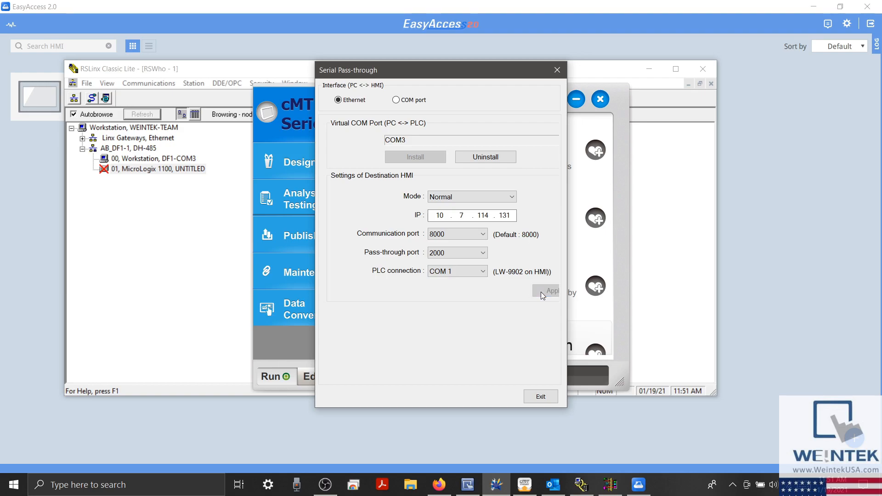
pyautogui.moveTo(662, 154)
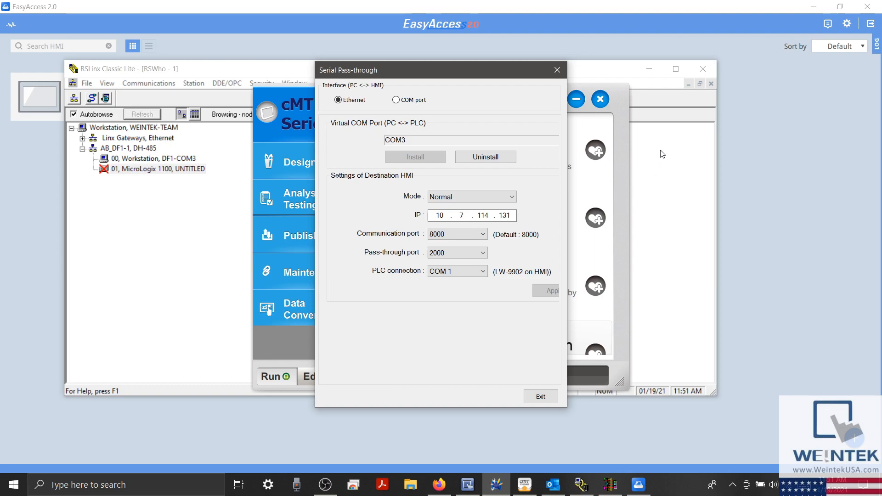
pyautogui.moveTo(670, 142)
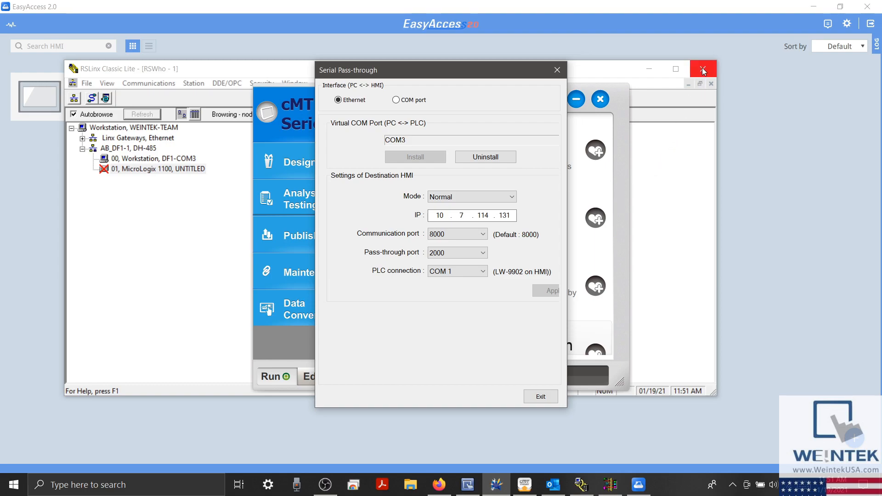
pyautogui.moveTo(703, 69)
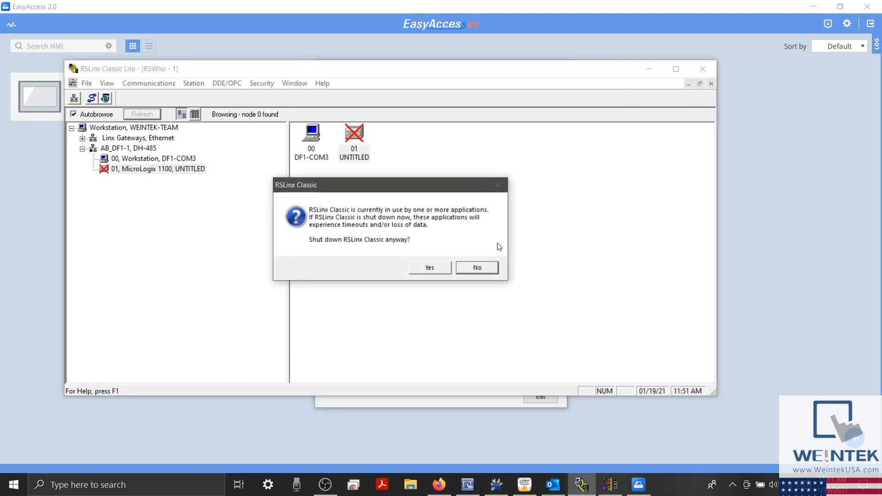
# - Confirm shutting down RSLinx Classic despite the in-use warning
pyautogui.click(476, 268)
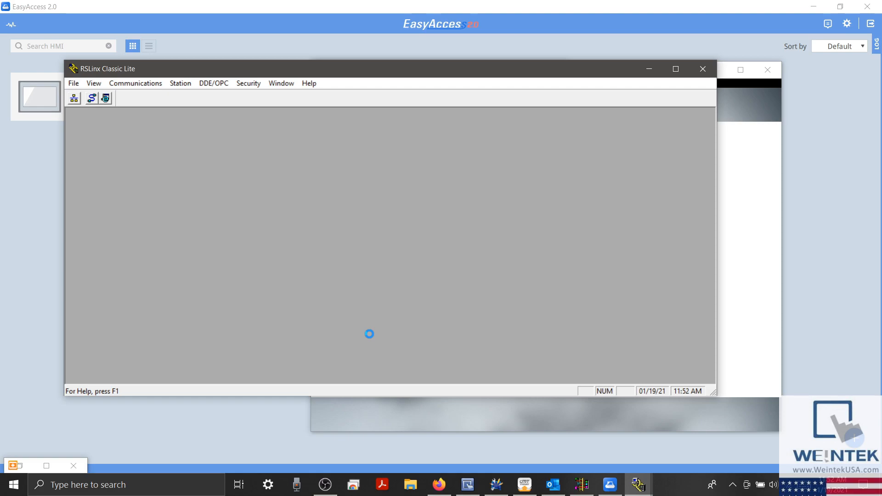
# - Browse the AB_DF1-1 serial driver in RSLinx and select the PLC at node 01
pyautogui.click(73, 98)
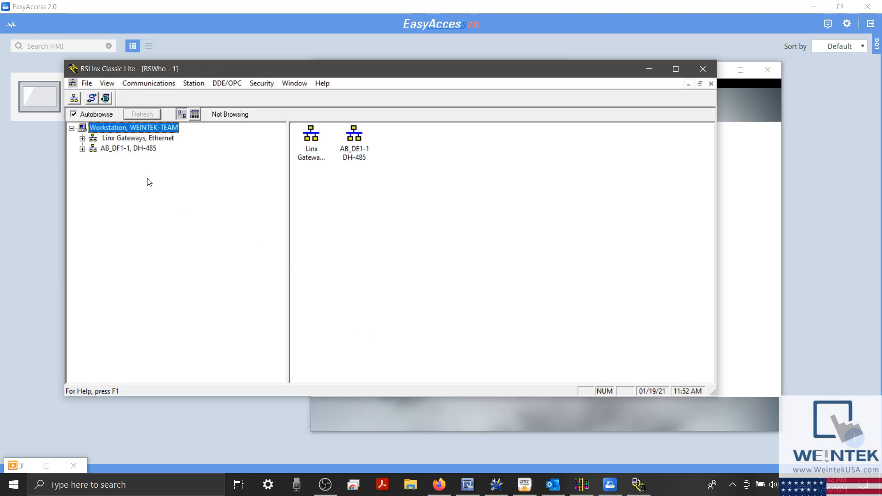
pyautogui.click(128, 148)
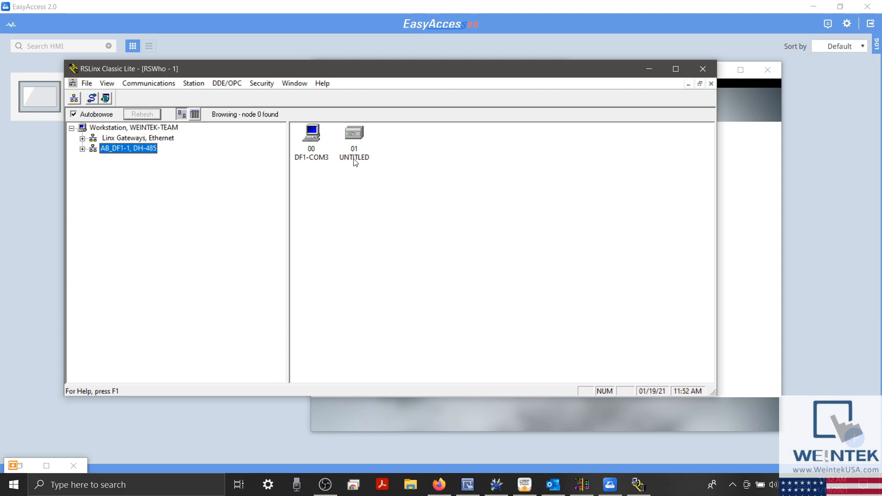
pyautogui.click(354, 138)
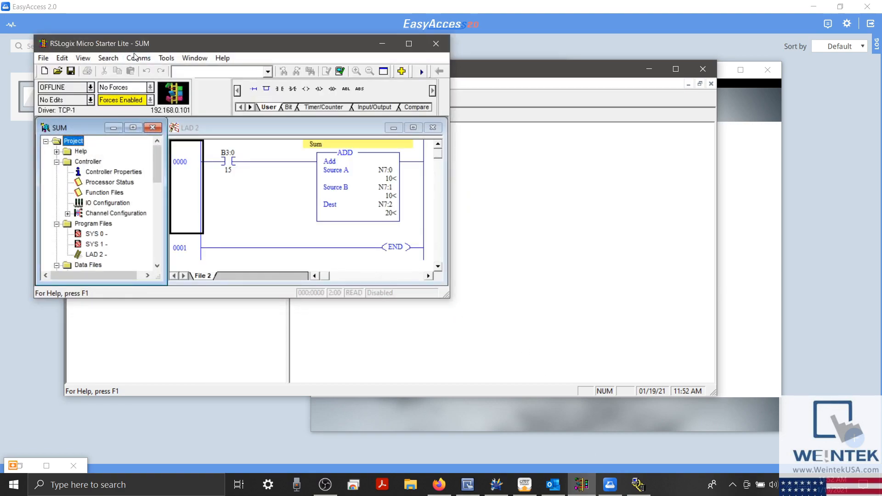
# - In Comms > System Comms, pick the MicroLogix 1100 controller and go Online
pyautogui.click(138, 58)
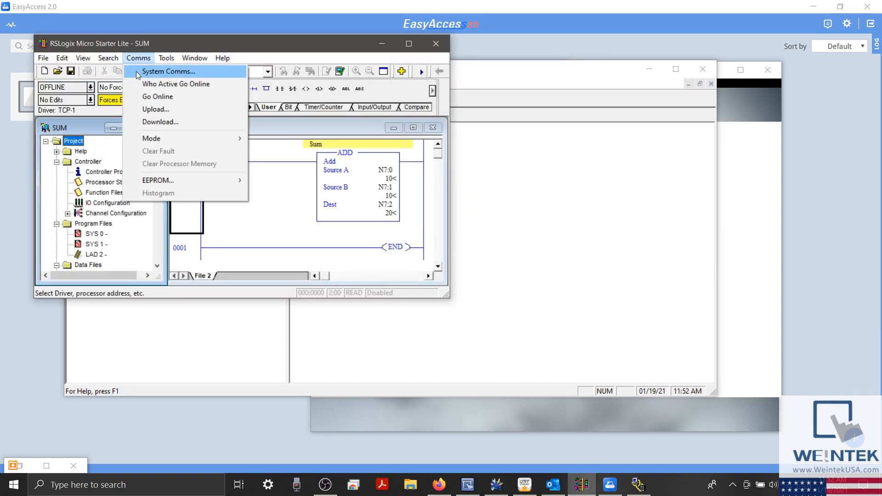
pyautogui.click(169, 72)
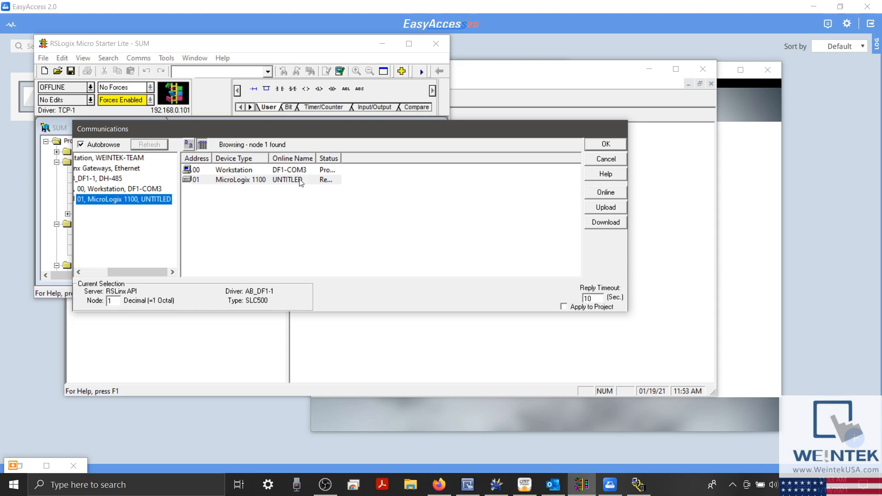
pyautogui.click(241, 179)
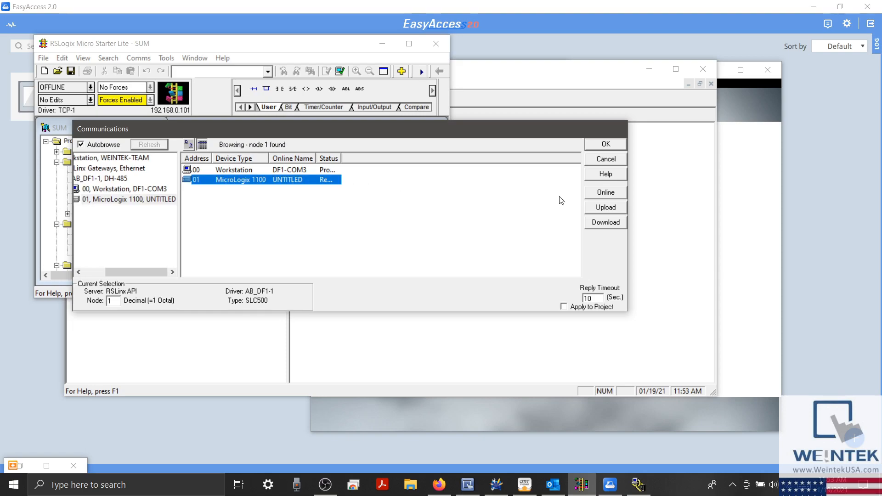
pyautogui.click(605, 159)
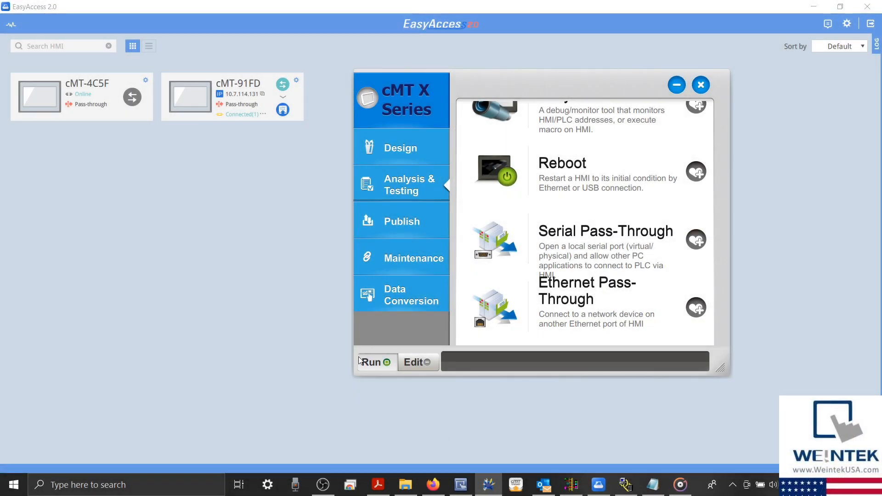
pyautogui.moveTo(343, 268)
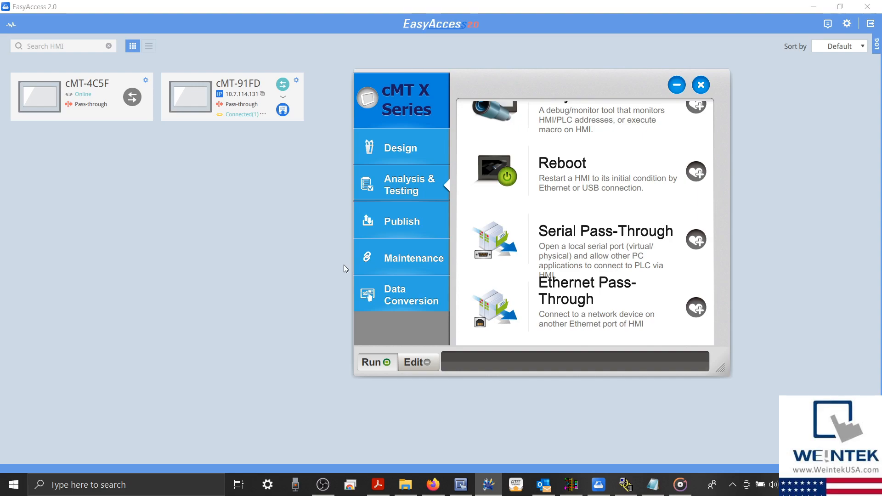
pyautogui.moveTo(339, 248)
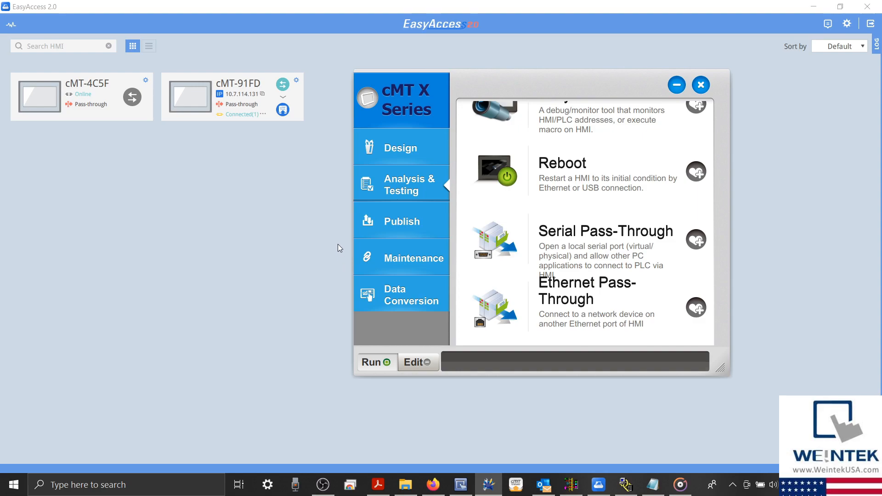
pyautogui.moveTo(231, 146)
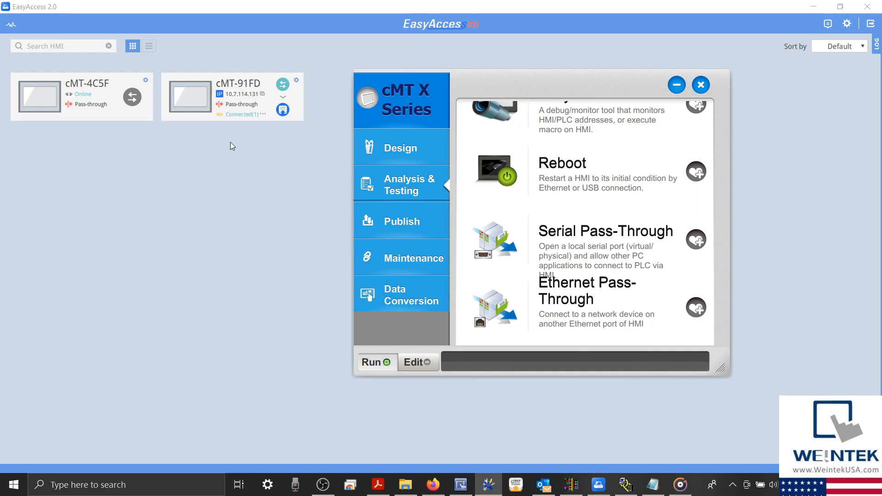
pyautogui.moveTo(222, 109)
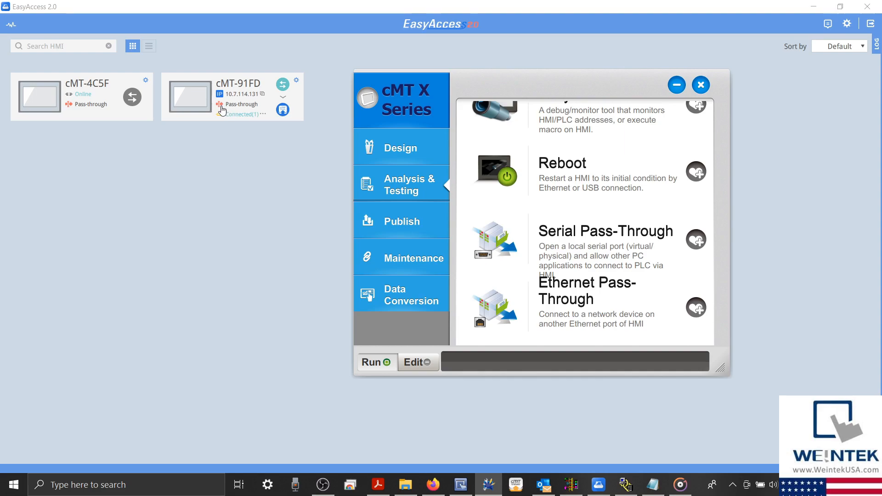
pyautogui.moveTo(219, 111)
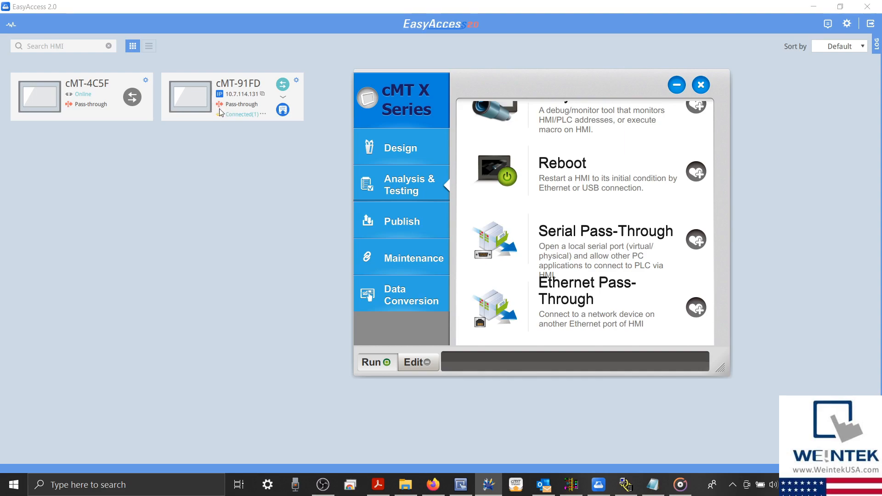
pyautogui.moveTo(230, 110)
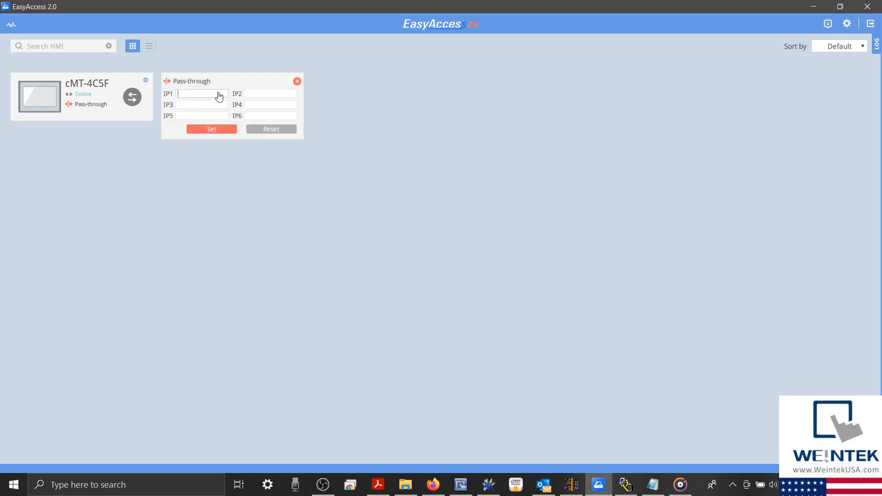
# - Enter 192.168.0.101 as pass-through IP1 for cMT-91FD and close the popup
pyautogui.click(270, 94)
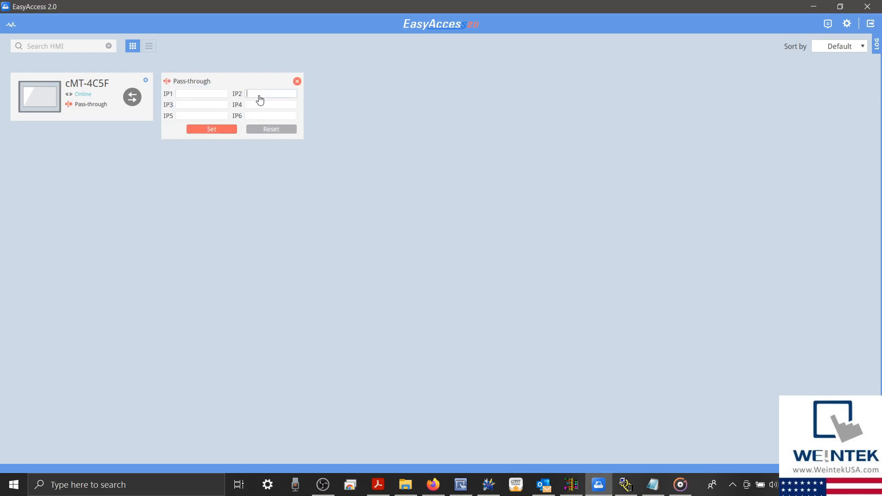
pyautogui.click(270, 104)
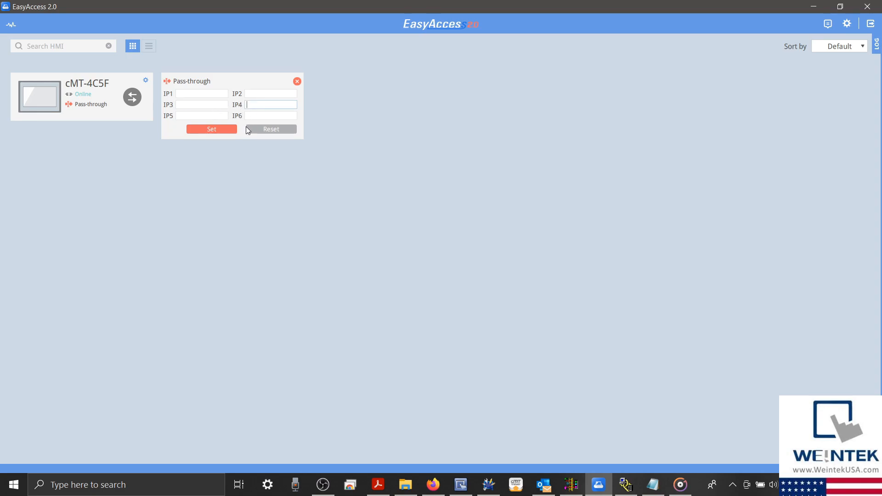
pyautogui.moveTo(212, 94)
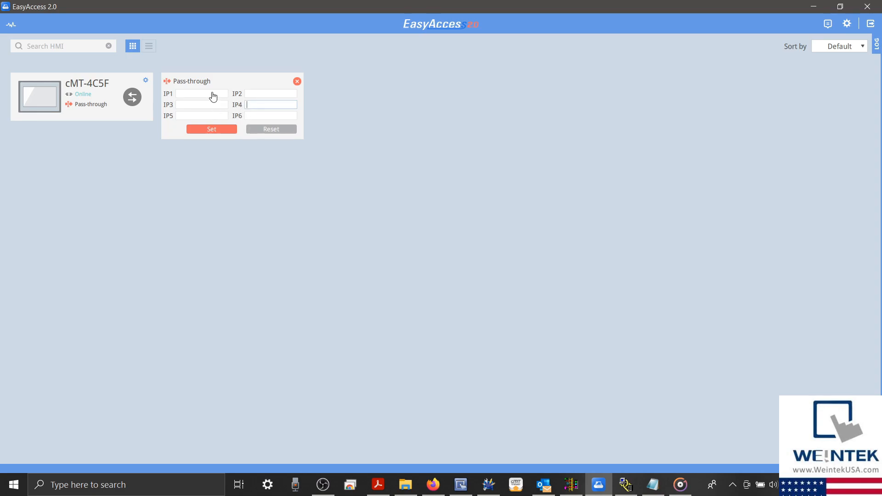
pyautogui.click(201, 94)
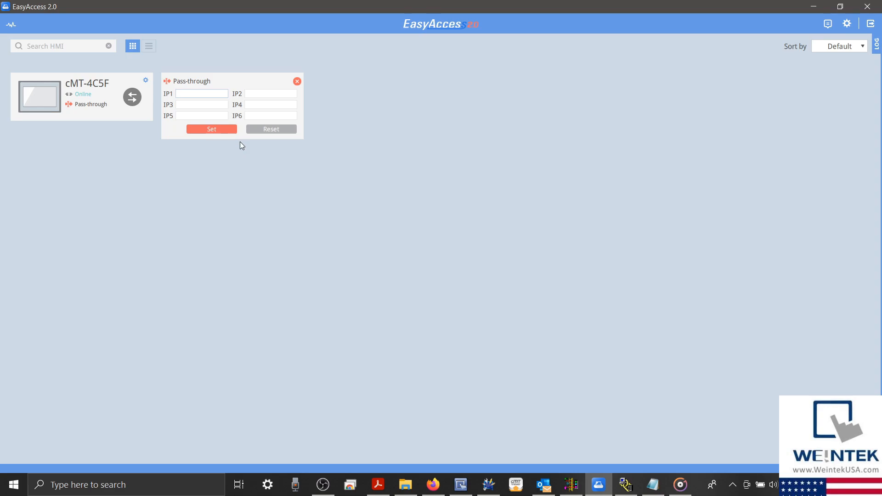
pyautogui.write('192.168')
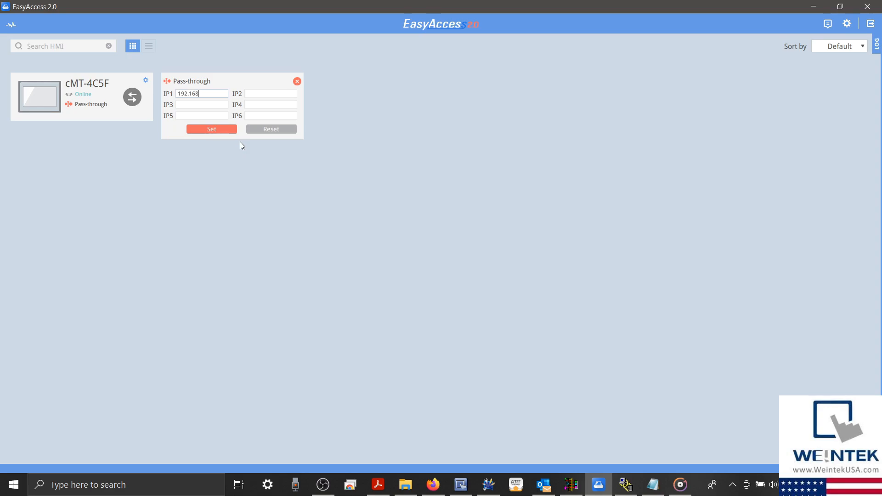
pyautogui.write('.0.101')
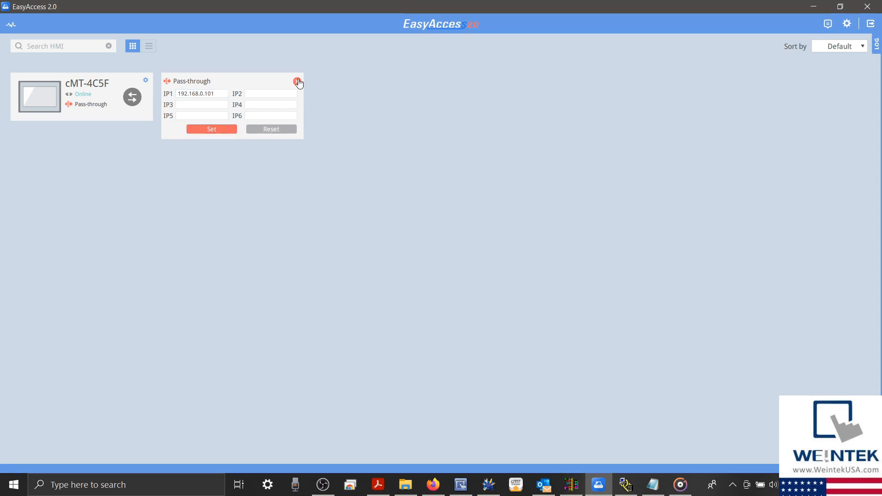
pyautogui.click(297, 82)
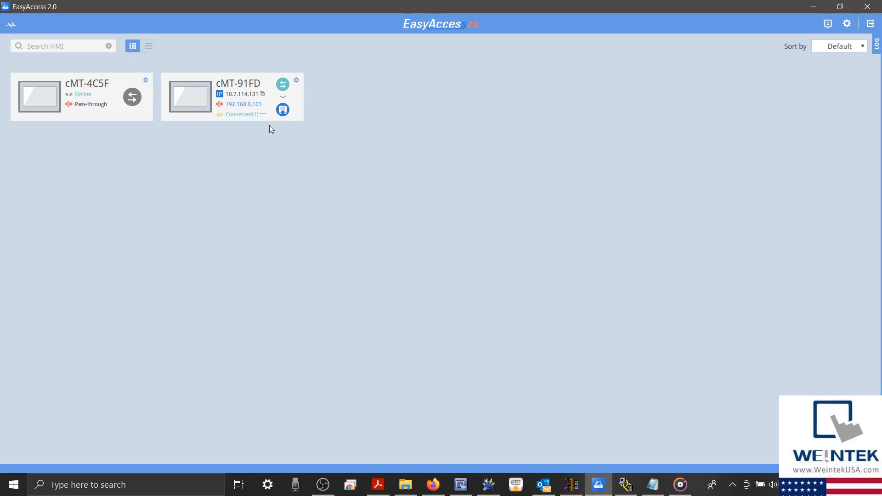
pyautogui.moveTo(359, 150)
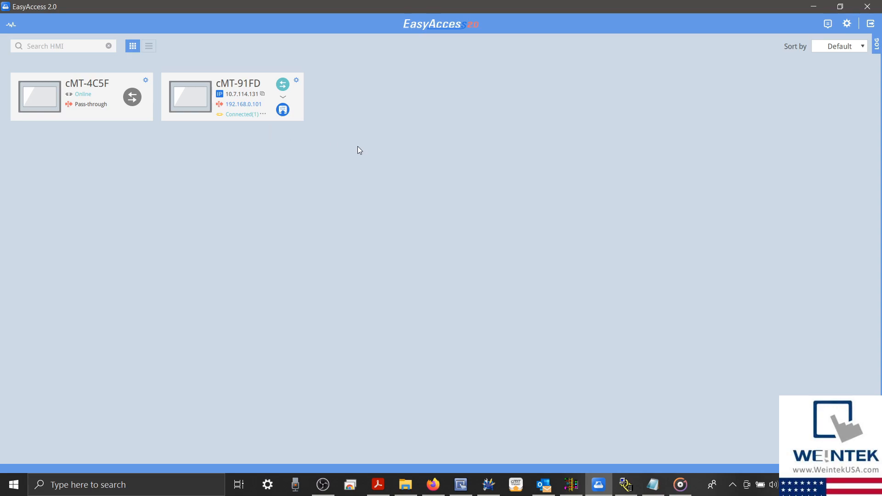
pyautogui.moveTo(624, 484)
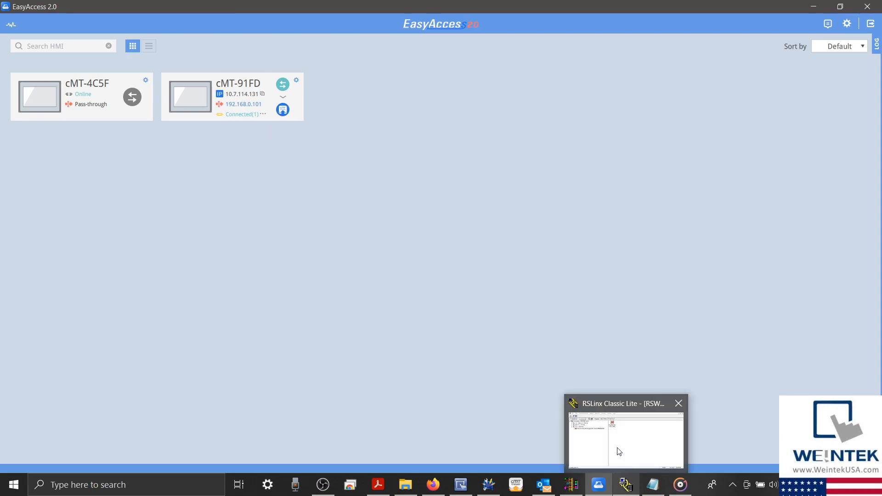
# - From Comms > System Comms, go online with the MicroLogix1100 at 192.168.0.101 over TCP
pyautogui.click(625, 440)
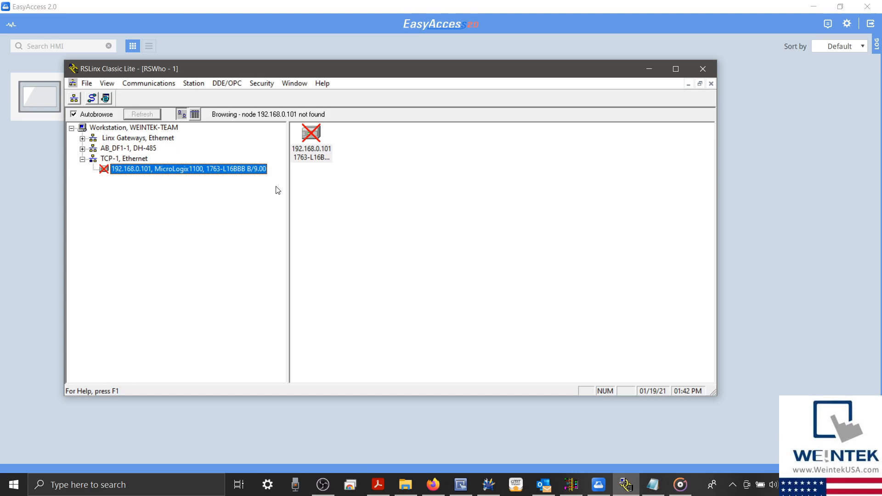
pyautogui.moveTo(293, 177)
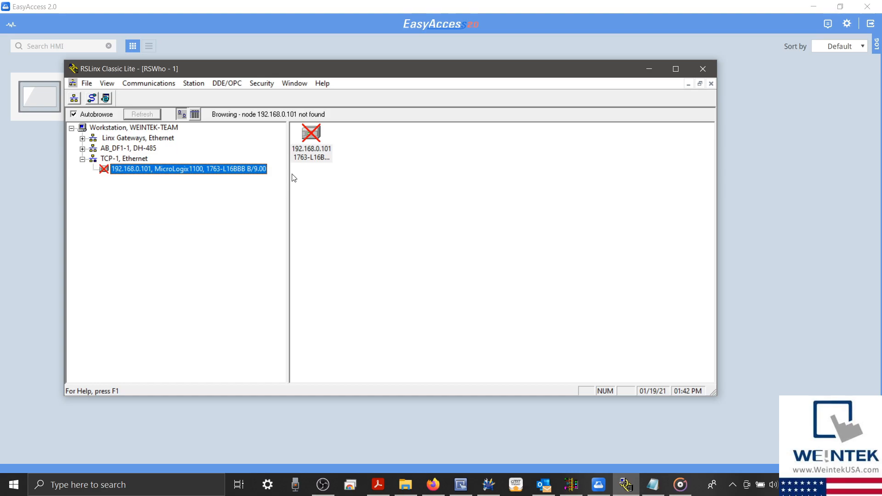
pyautogui.moveTo(604, 112)
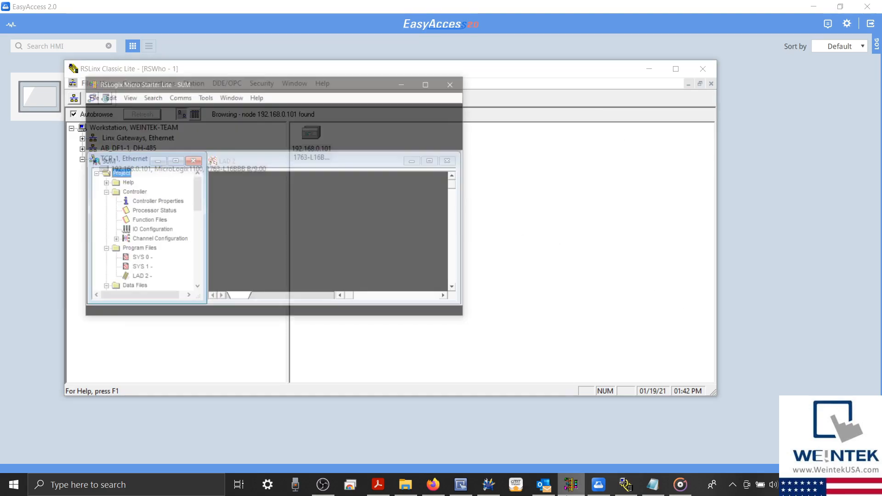
pyautogui.click(138, 57)
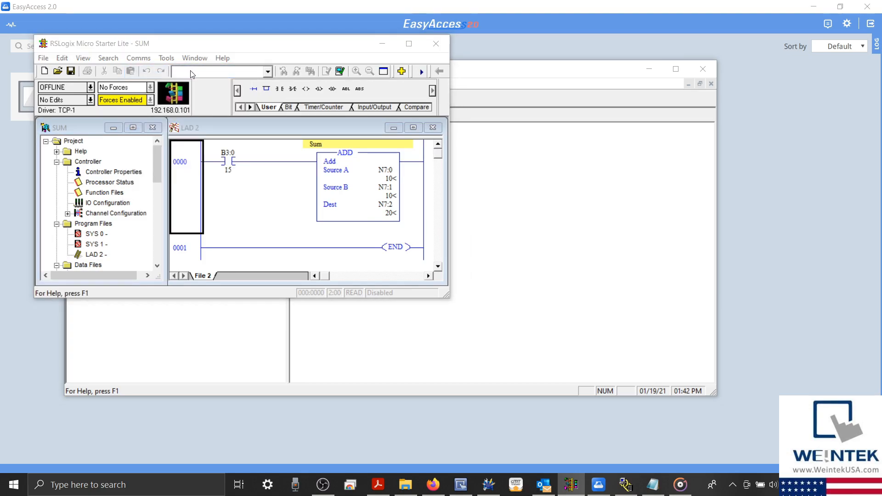
pyautogui.click(138, 58)
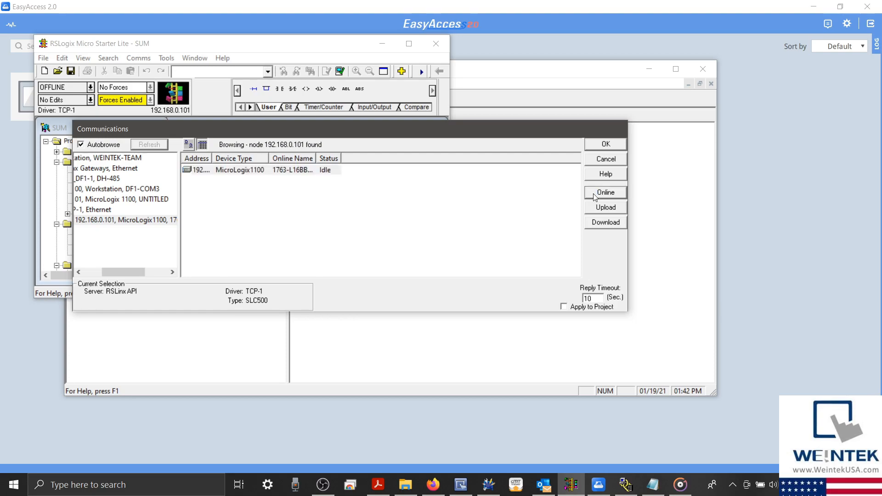
pyautogui.click(605, 192)
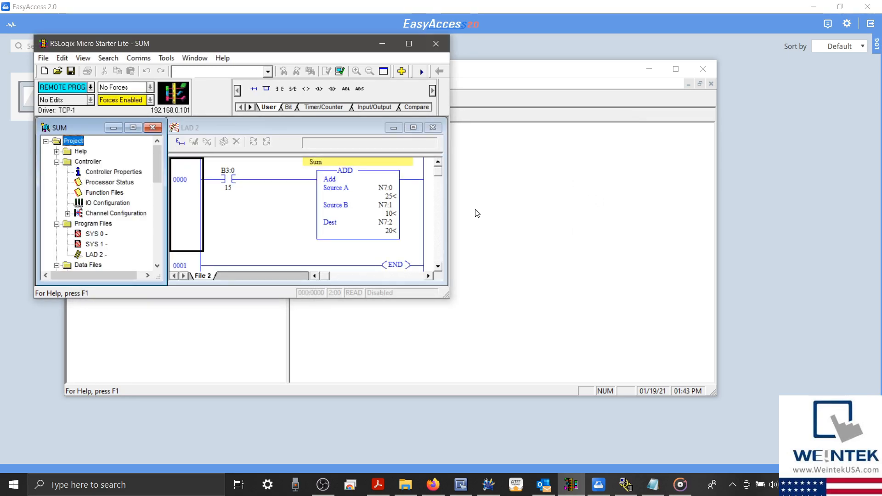
pyautogui.moveTo(423, 189)
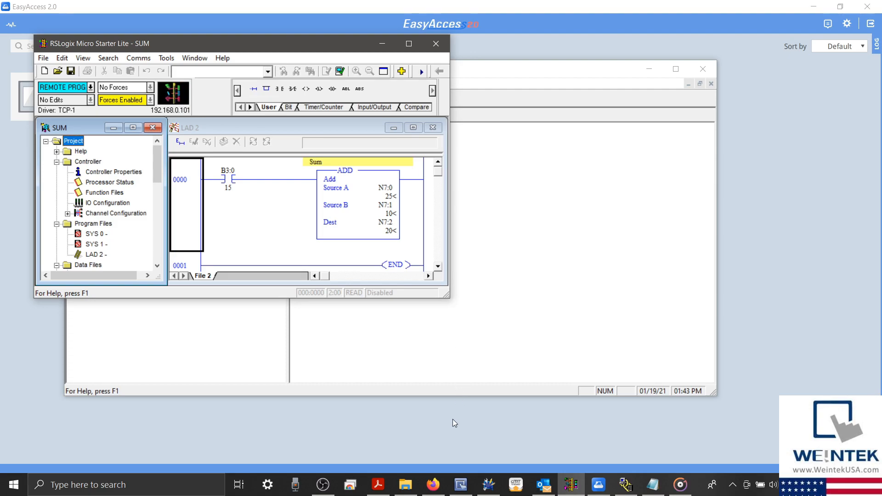
pyautogui.click(432, 484)
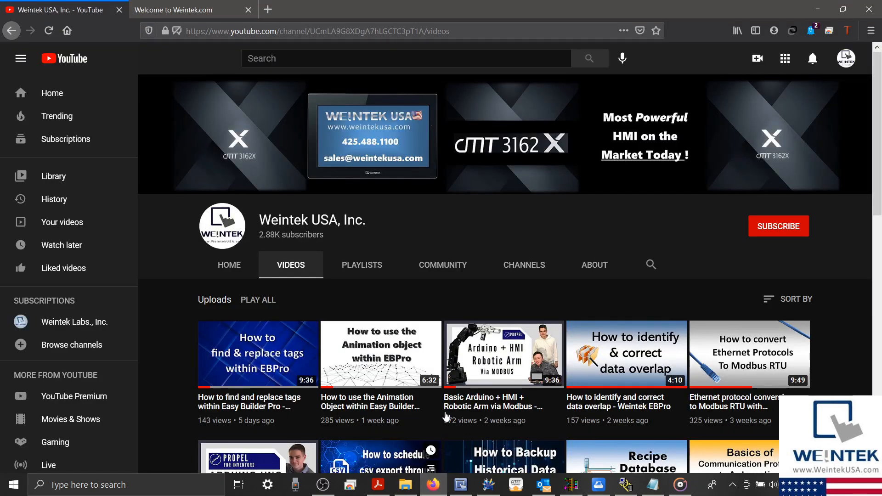
pyautogui.moveTo(755, 238)
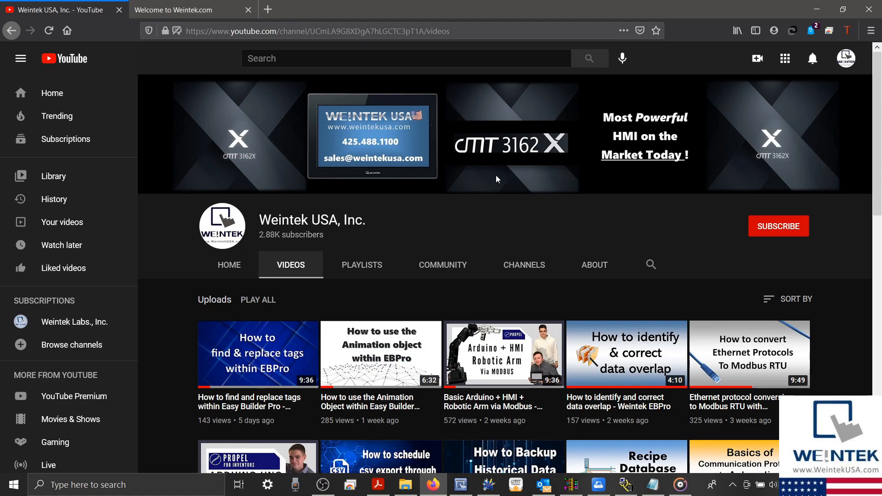
# - Show the Weintek Download page listing cMT Viewer and EasyAccess 2.0
pyautogui.click(173, 9)
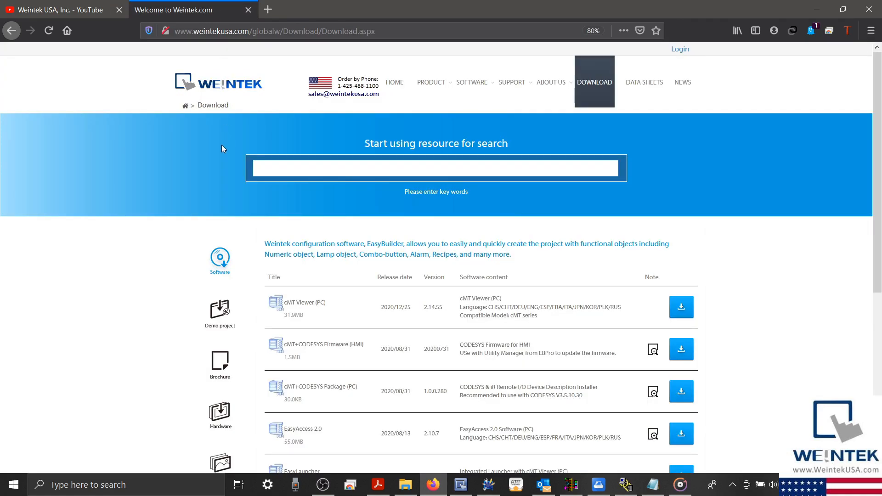
pyautogui.scroll(-3)
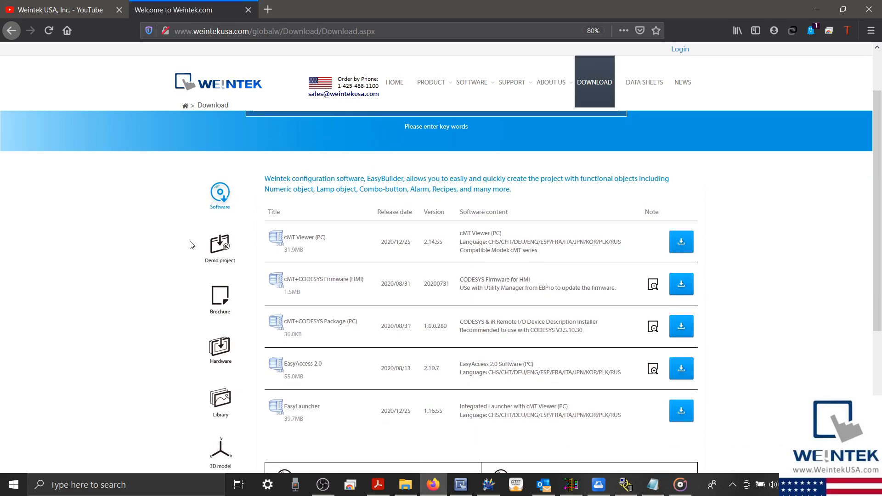